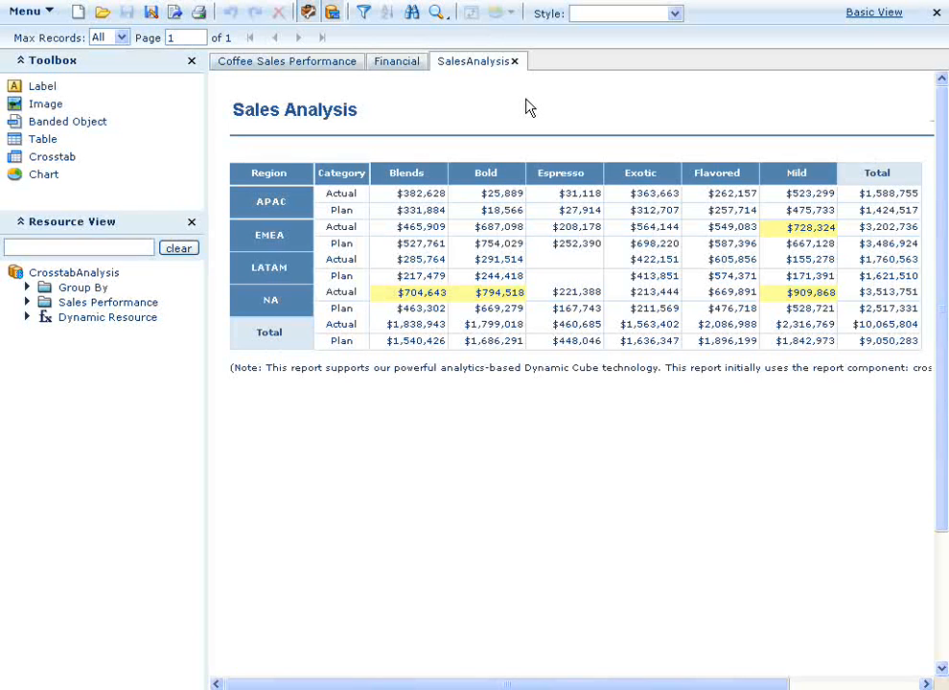
pyautogui.moveTo(510, 105)
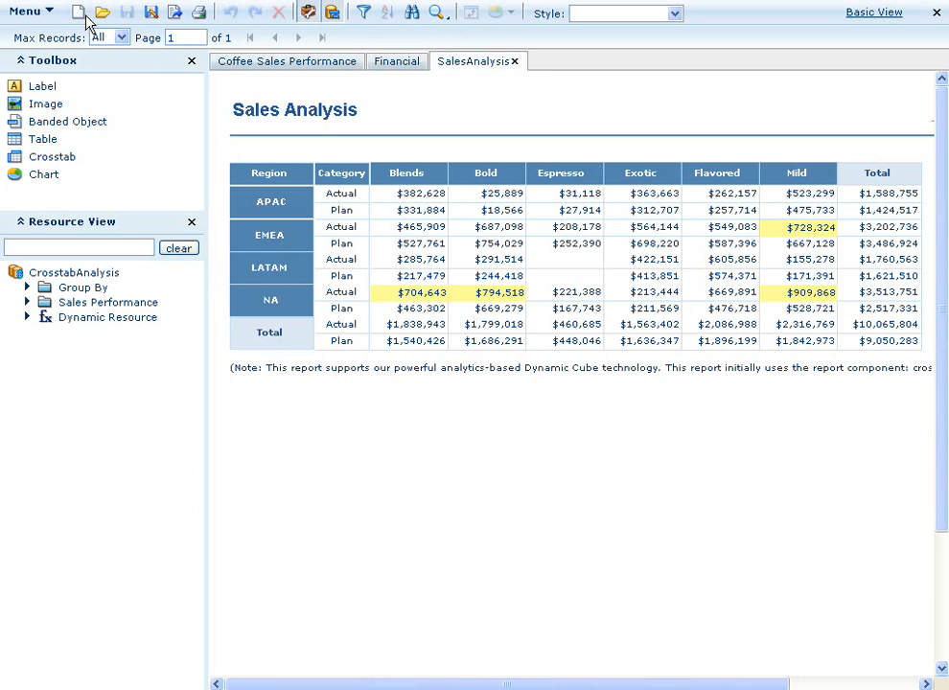
# - Create a new report titled 'Sales Analysis' using the Crosstab Report layout
pyautogui.click(80, 11)
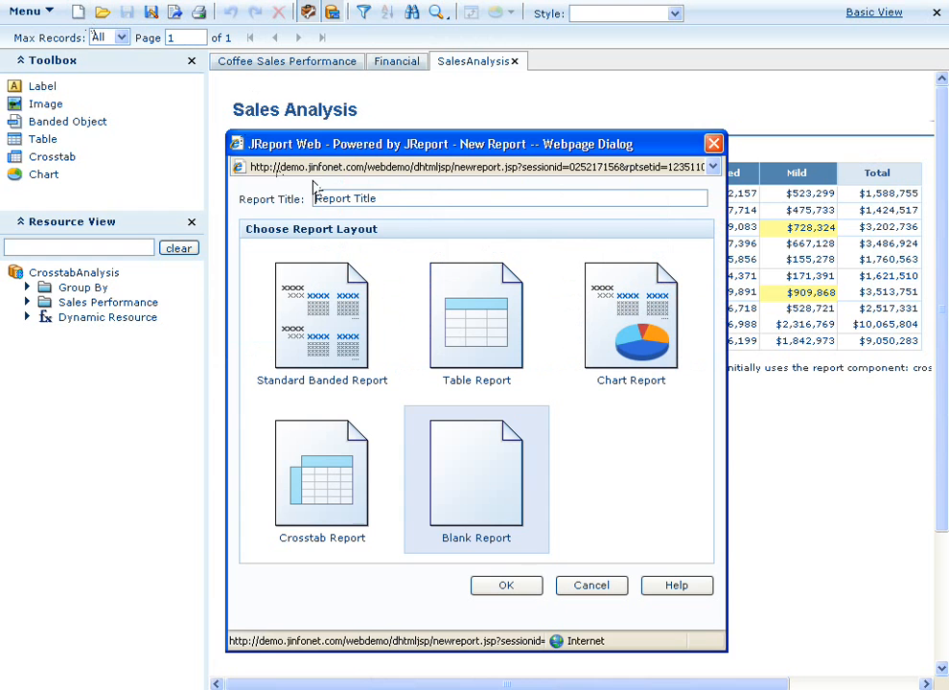
pyautogui.tripleClick(345, 198)
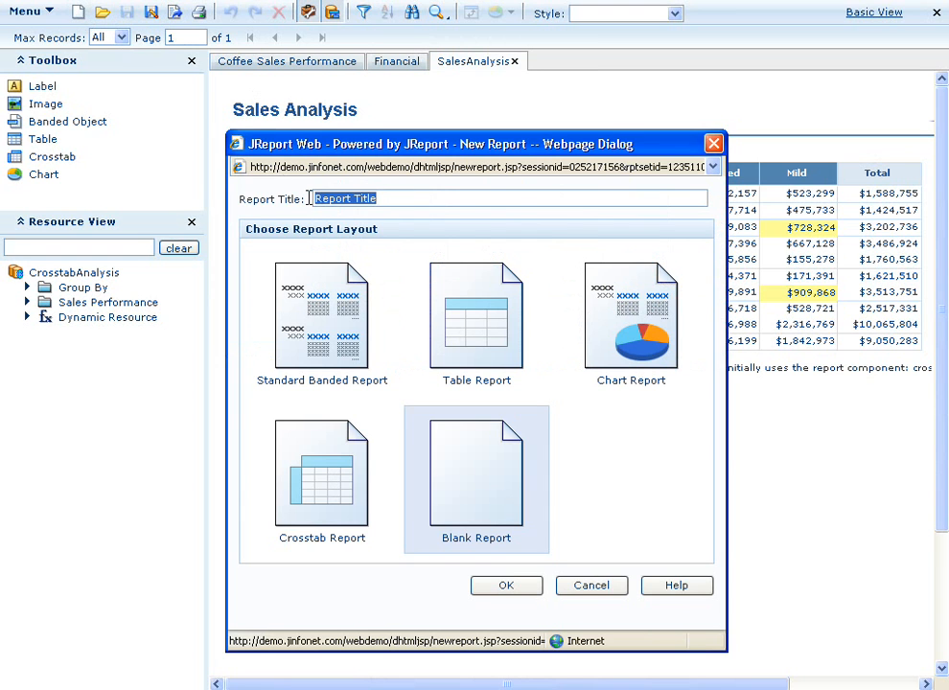
pyautogui.write('Sales Analysis')
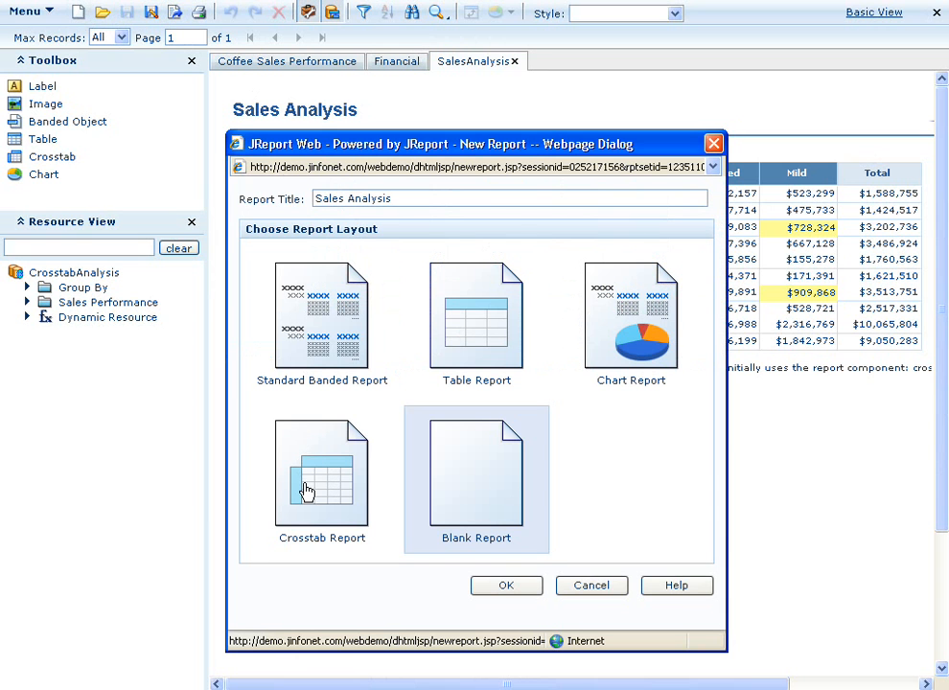
pyautogui.click(321, 479)
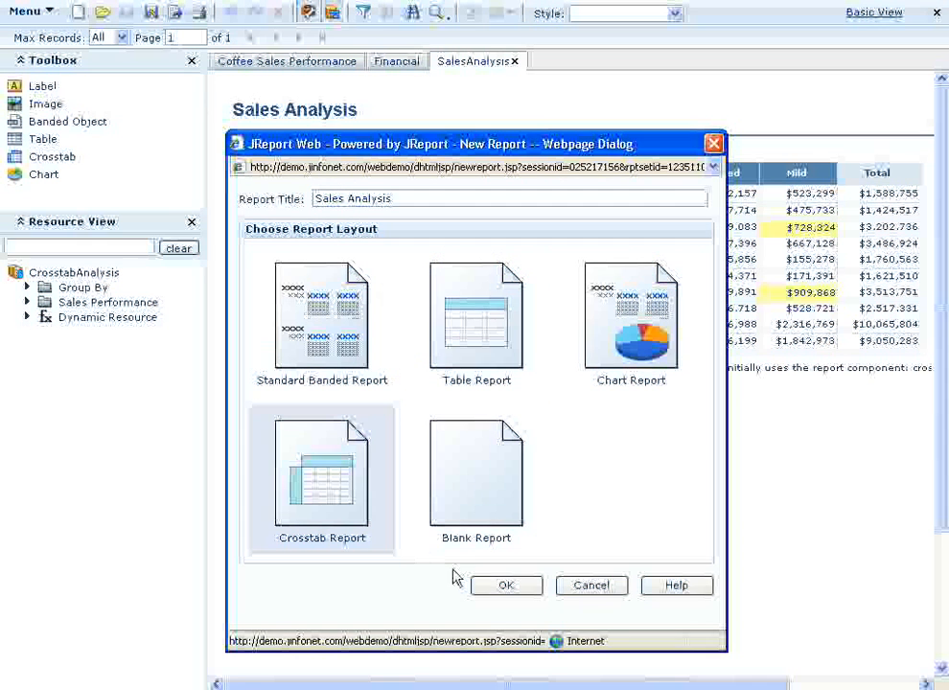
# - Confirm the report settings and choose CrosstabAnalysis under Data Source 1 in the wizard
pyautogui.click(506, 585)
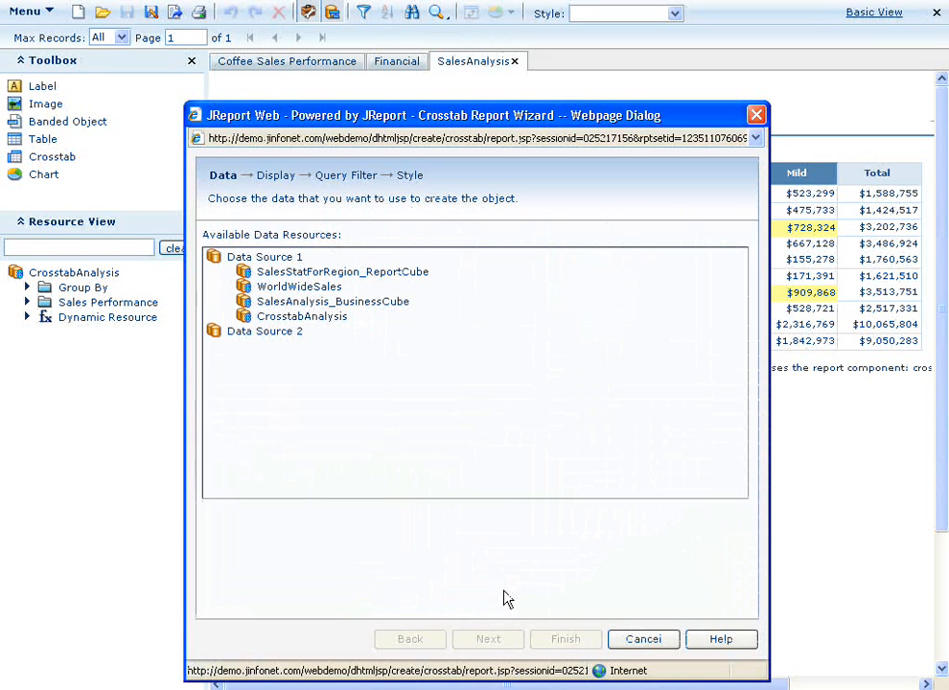
pyautogui.moveTo(391, 403)
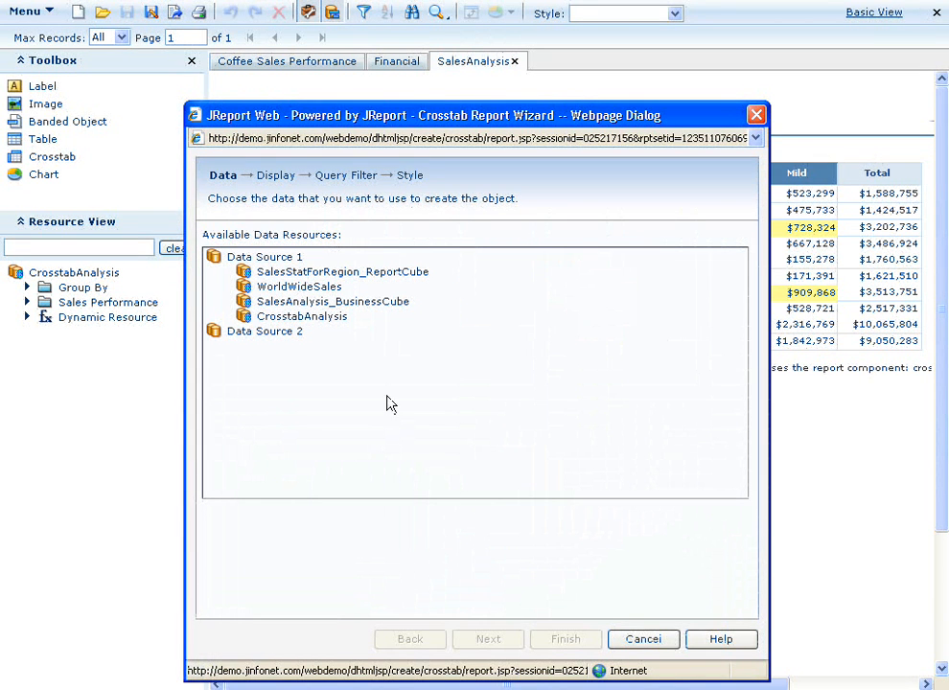
pyautogui.click(302, 316)
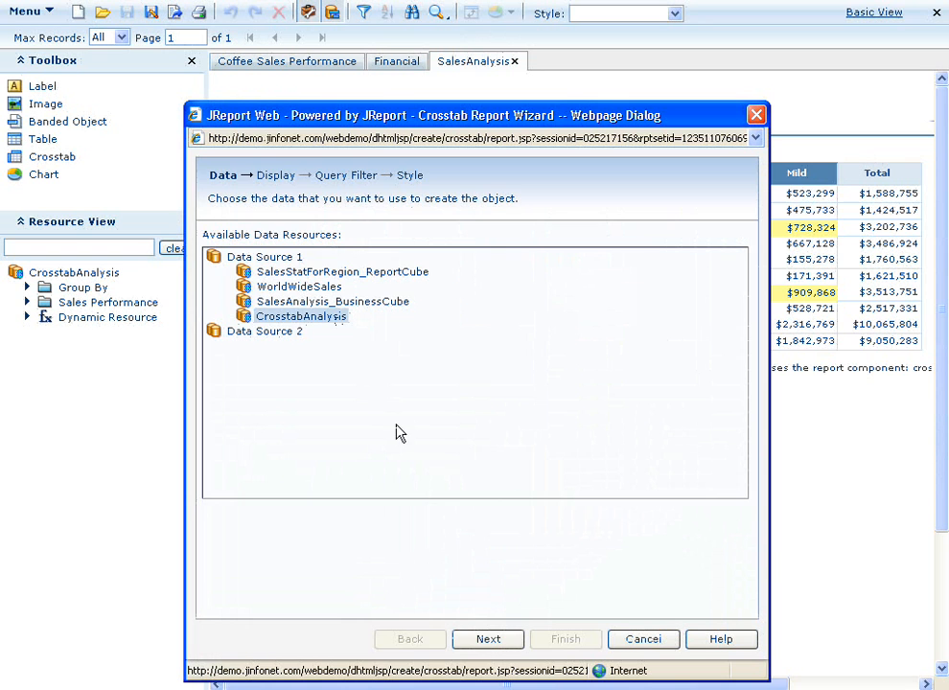
pyautogui.click(488, 639)
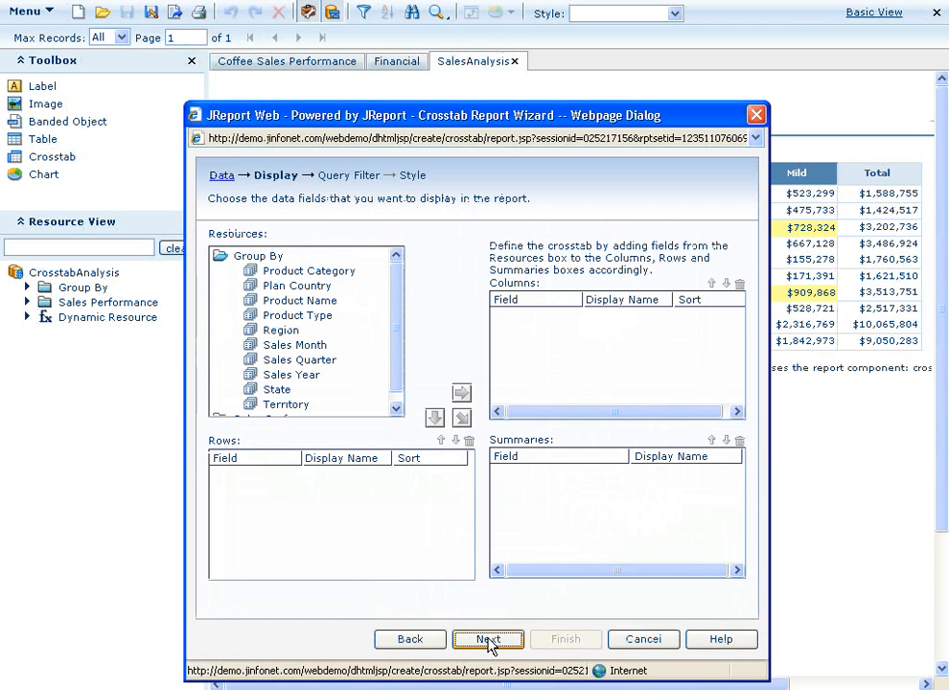
# - Put Product Category in Columns, Region in Rows, and Total Actual and Plan Sales in Summaries
pyautogui.click(308, 270)
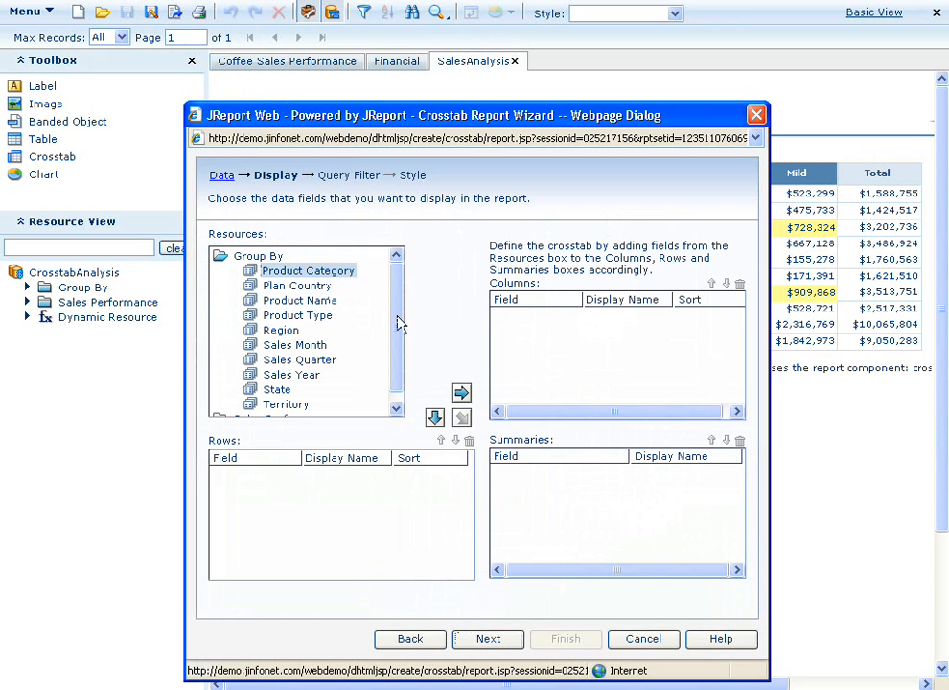
pyautogui.click(461, 392)
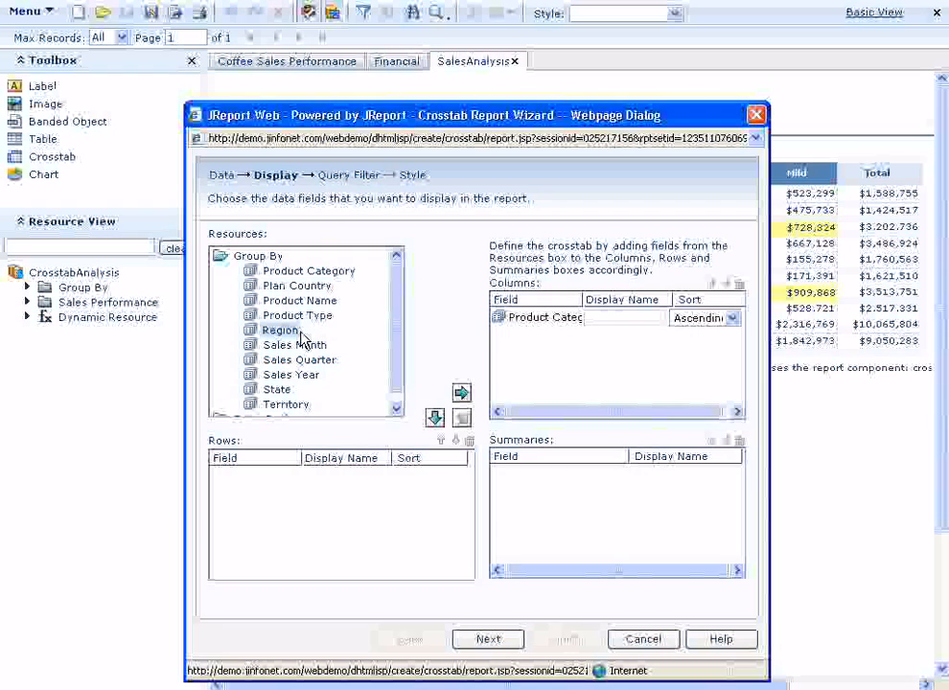
pyautogui.click(434, 418)
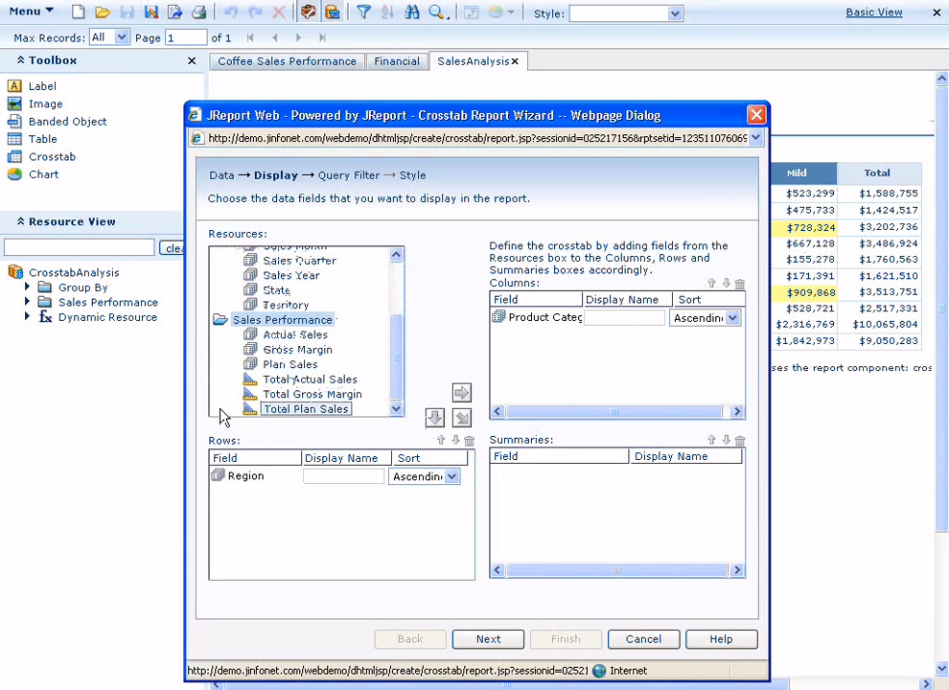
pyautogui.click(310, 378)
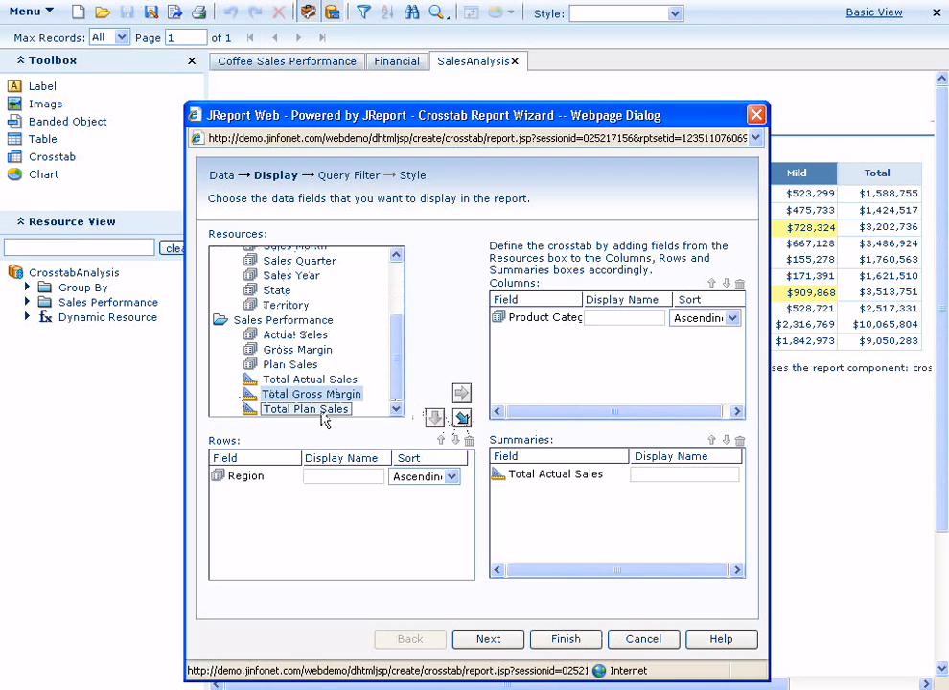
pyautogui.click(461, 418)
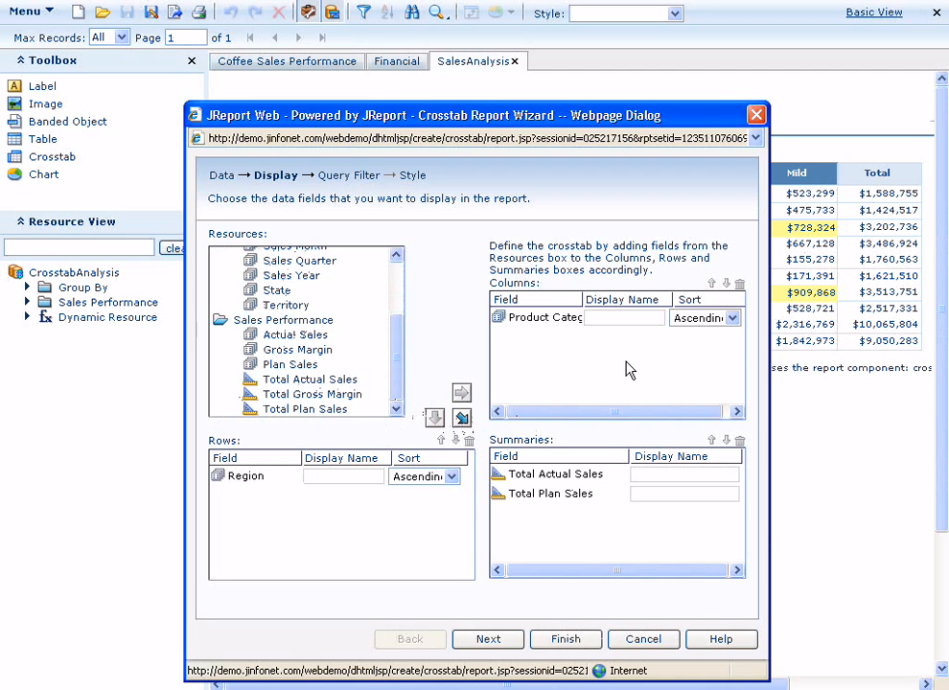
pyautogui.moveTo(647, 333)
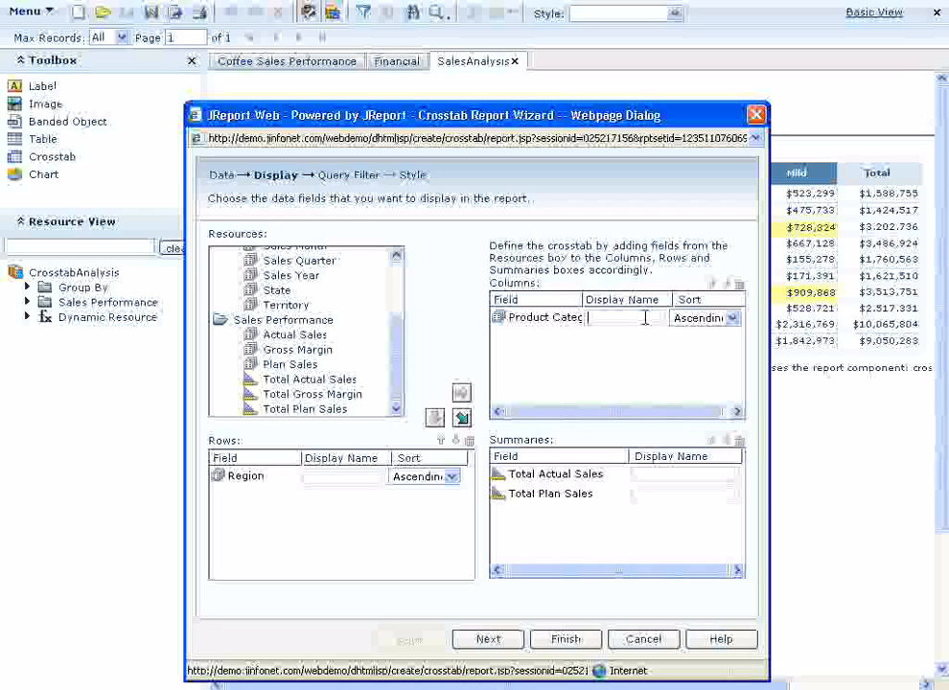
# - Name the crosstab fields Category, Region, Actual and Plan
pyautogui.write('Category')
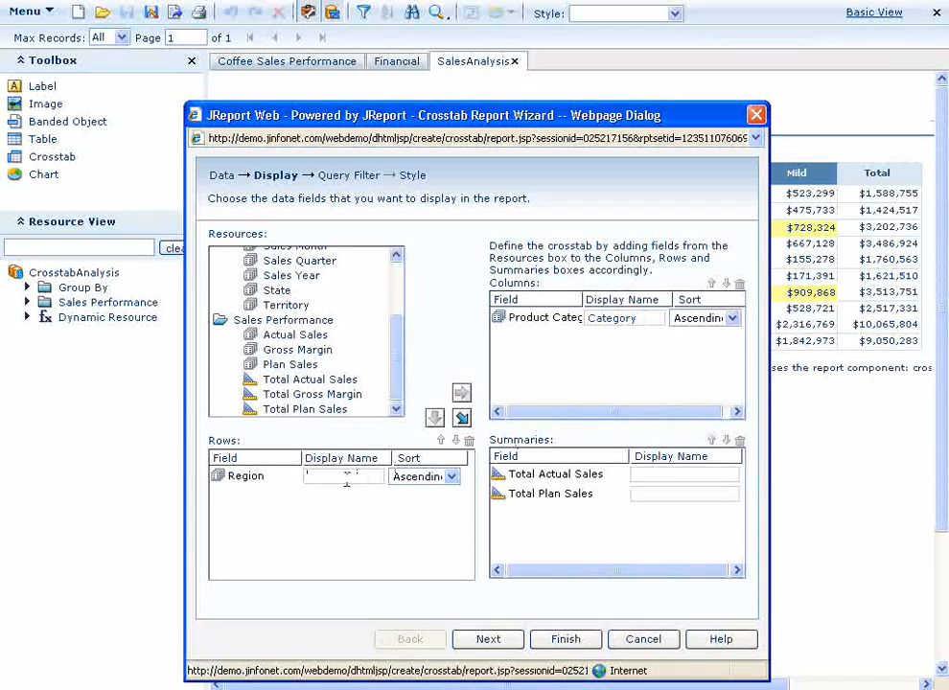
pyautogui.write('Region')
pyautogui.click(684, 474)
pyautogui.write('Actual')
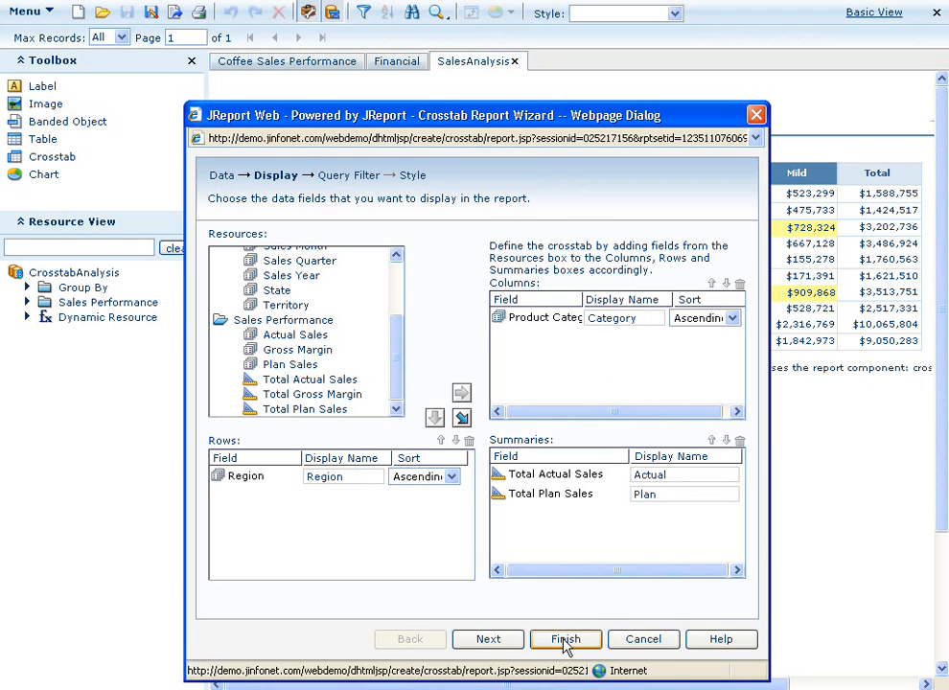
# - Finish the Crosstab Report Wizard to generate the Sales Analysis report in the report2 tab
pyautogui.click(565, 640)
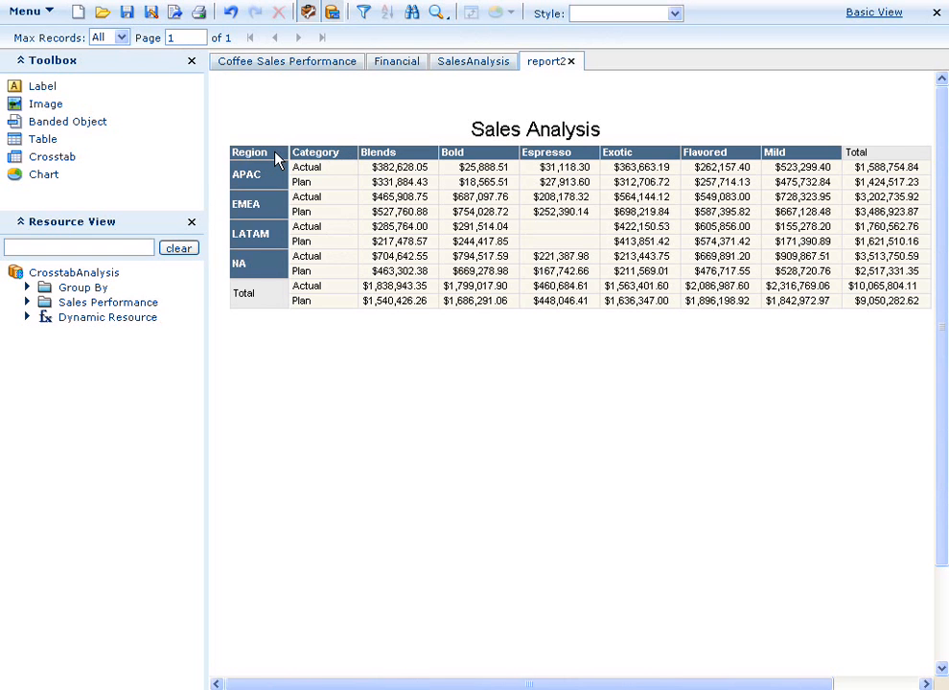
pyautogui.moveTo(673, 105)
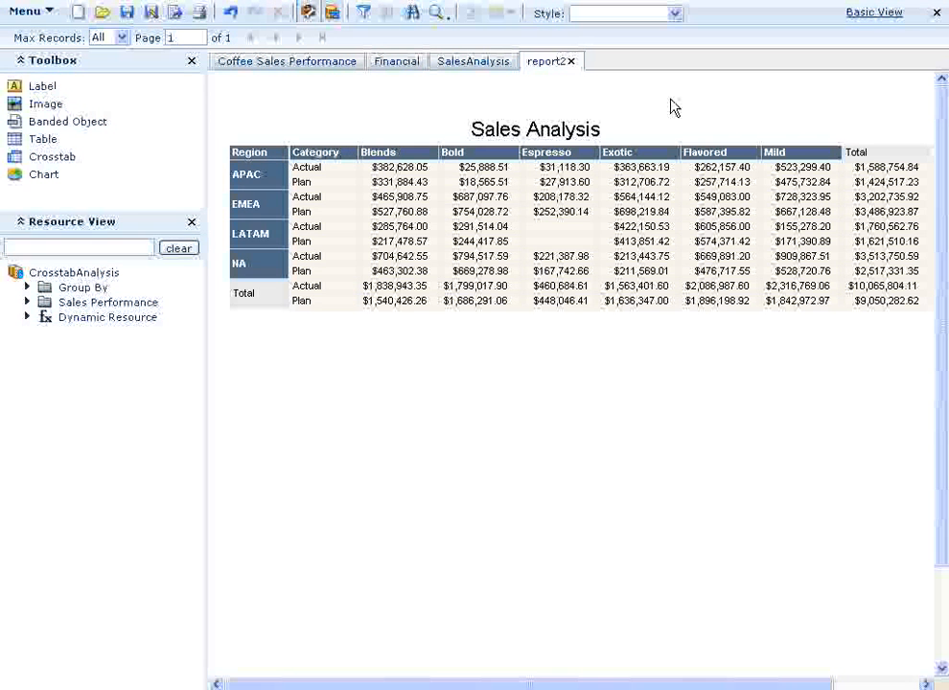
# - Apply the JReportDemo style from the toolbar's Style list
pyautogui.click(676, 13)
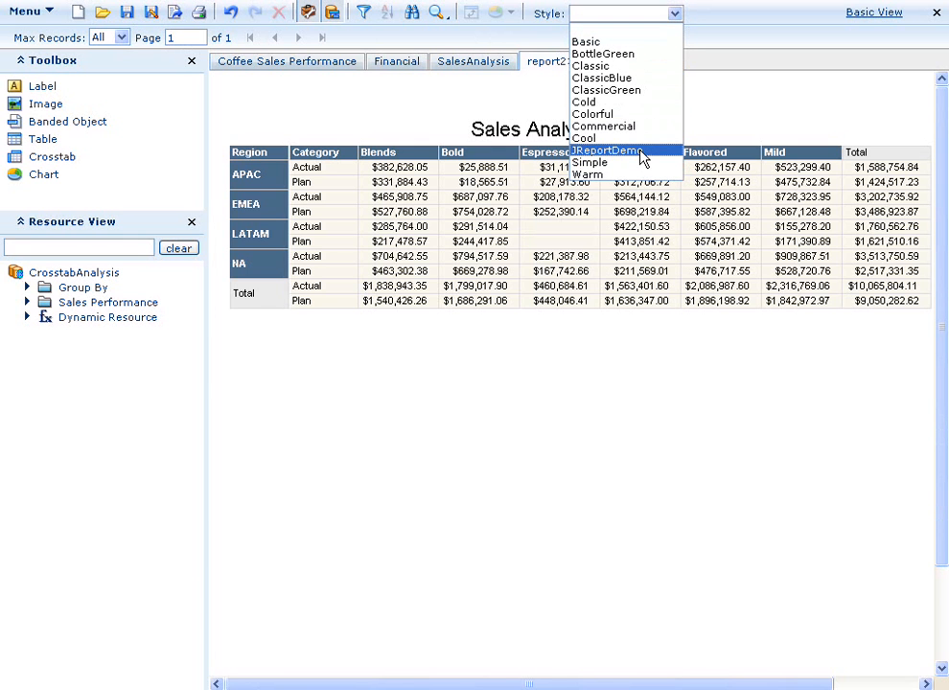
pyautogui.click(607, 150)
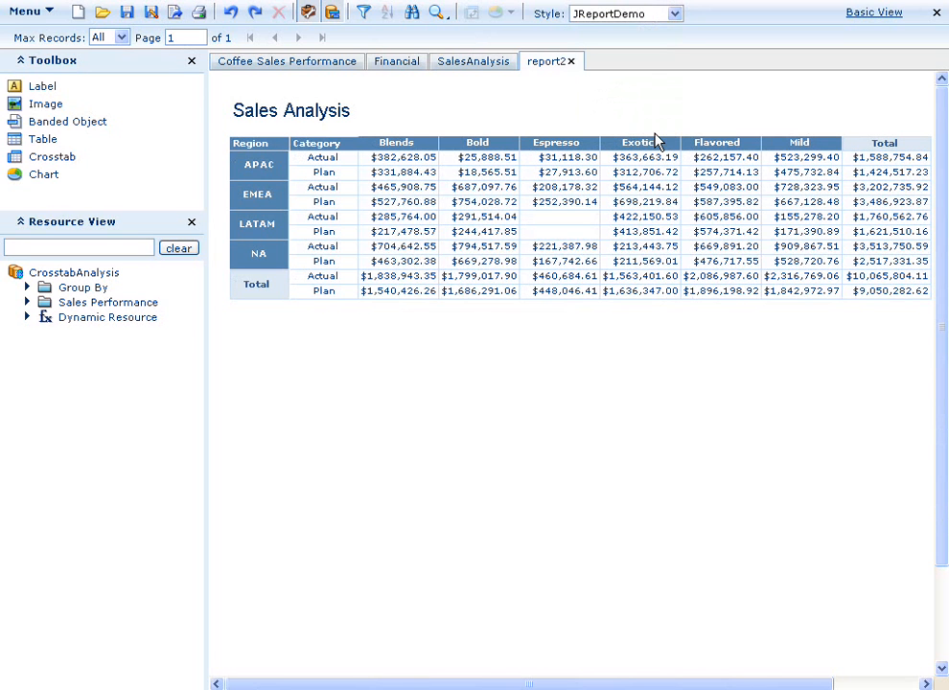
pyautogui.moveTo(647, 157)
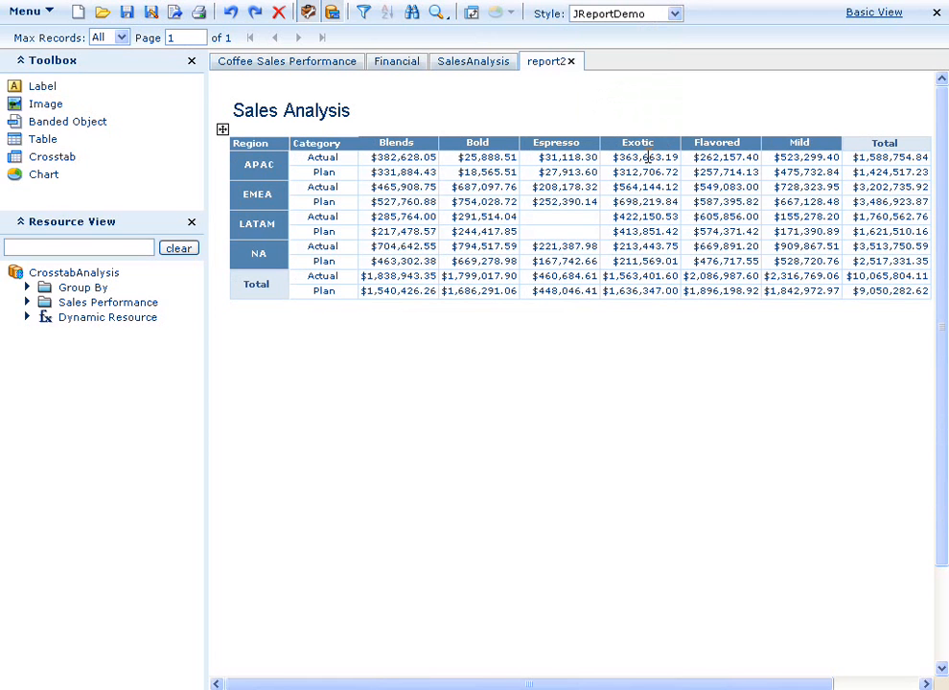
# - Add a new conditional formatting condition for the crosstab's sales value cells
pyautogui.rightClick(645, 157)
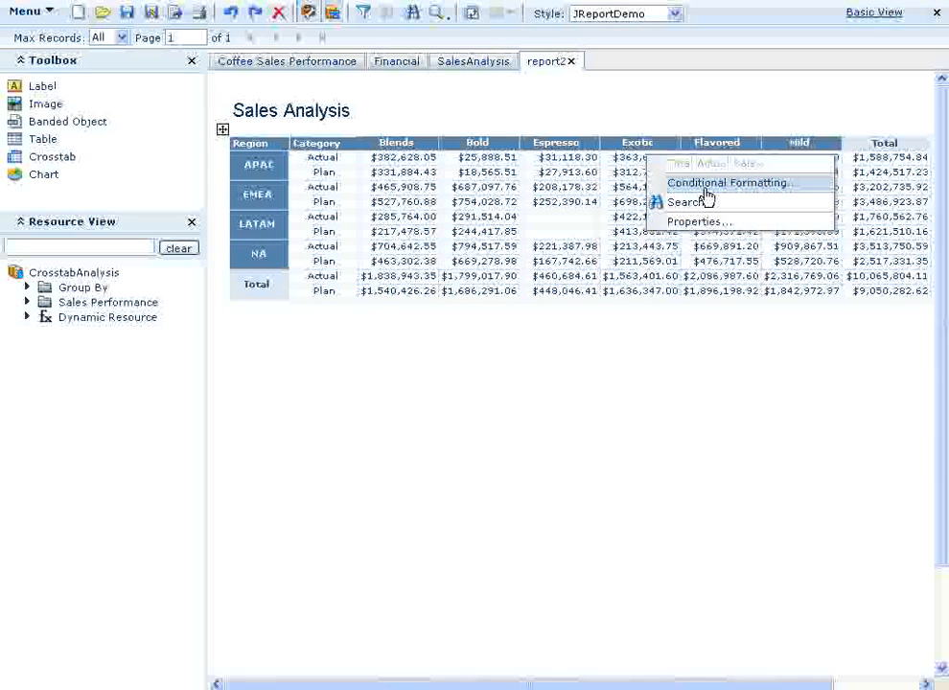
pyautogui.click(728, 182)
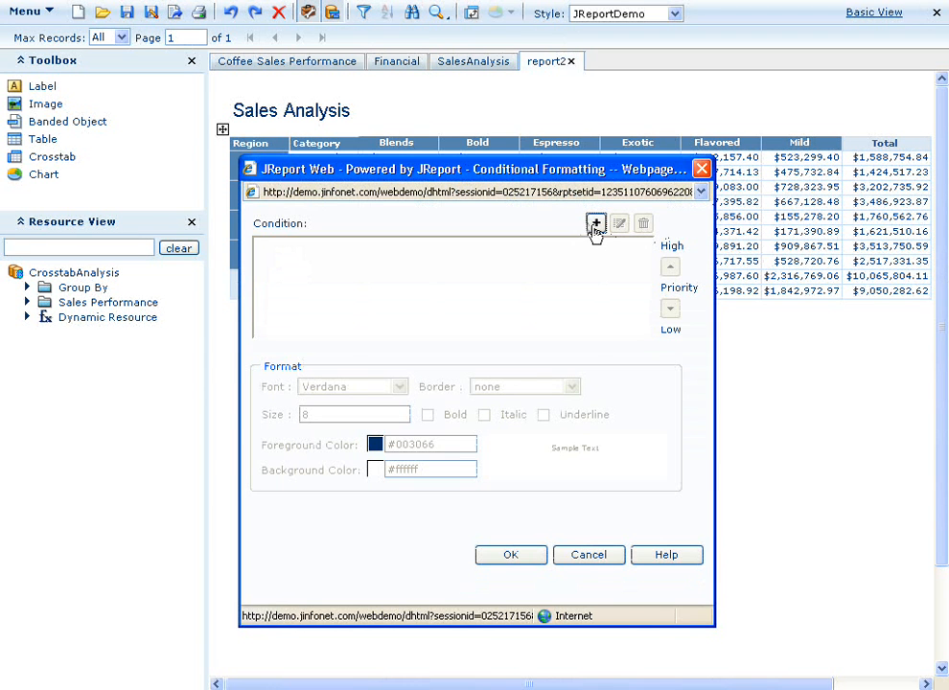
pyautogui.click(595, 223)
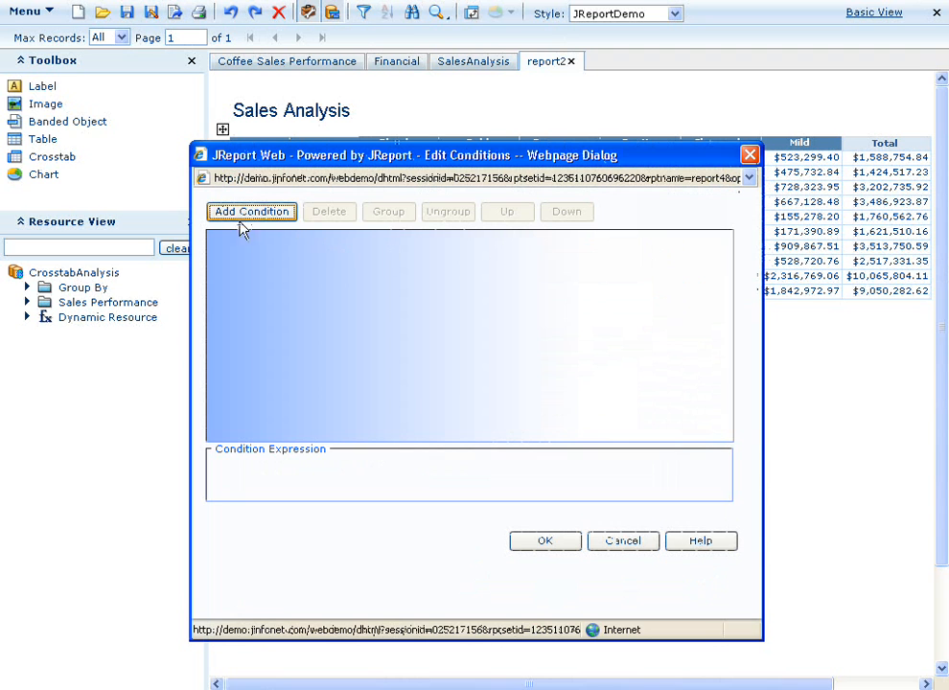
# - Define the condition Current Field >= 700000 and confirm it
pyautogui.click(251, 212)
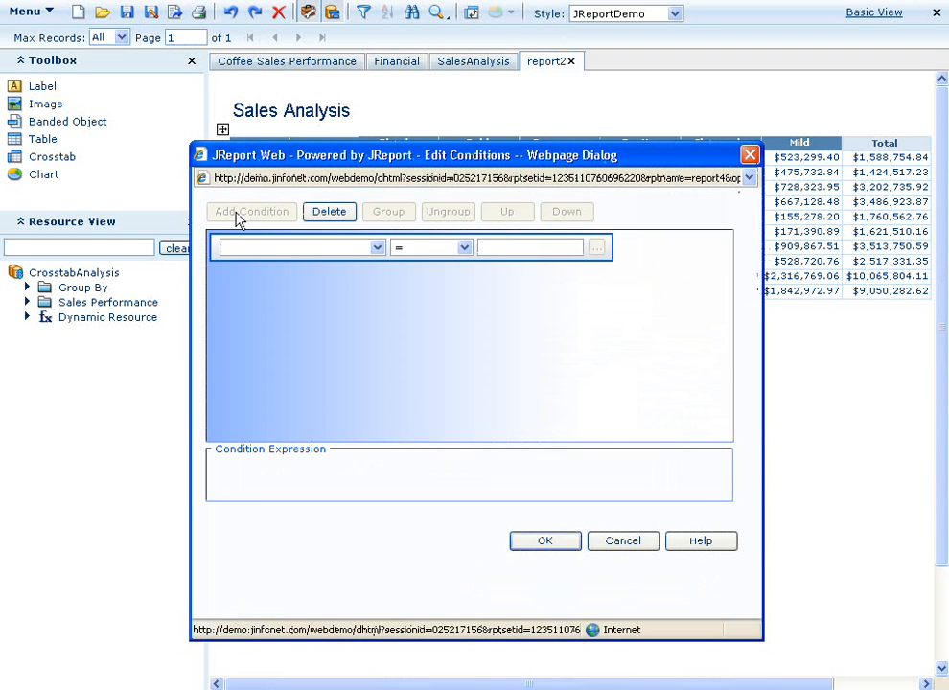
pyautogui.click(375, 247)
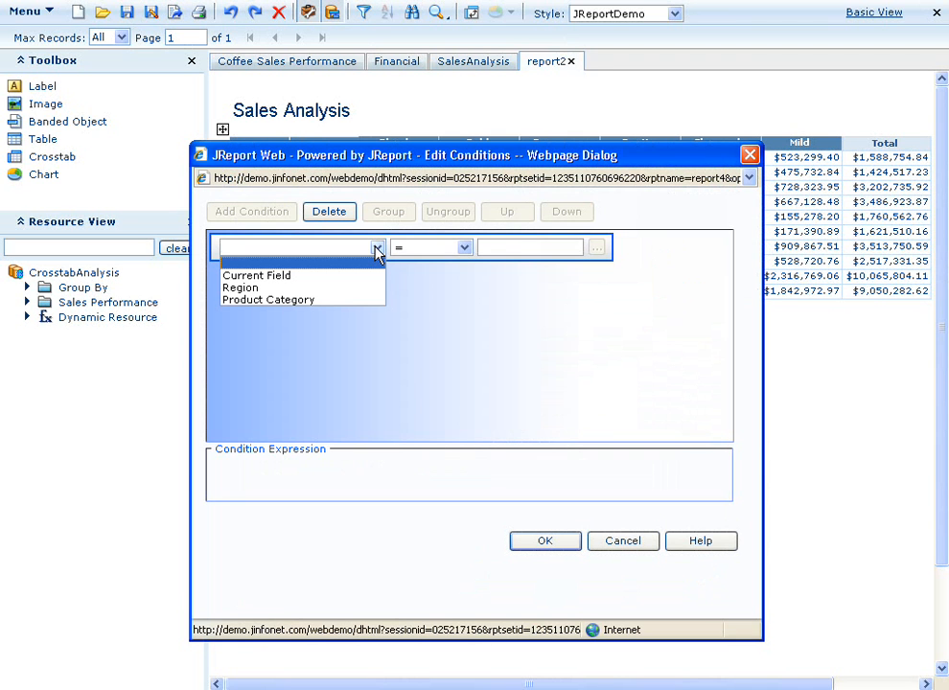
pyautogui.moveTo(257, 275)
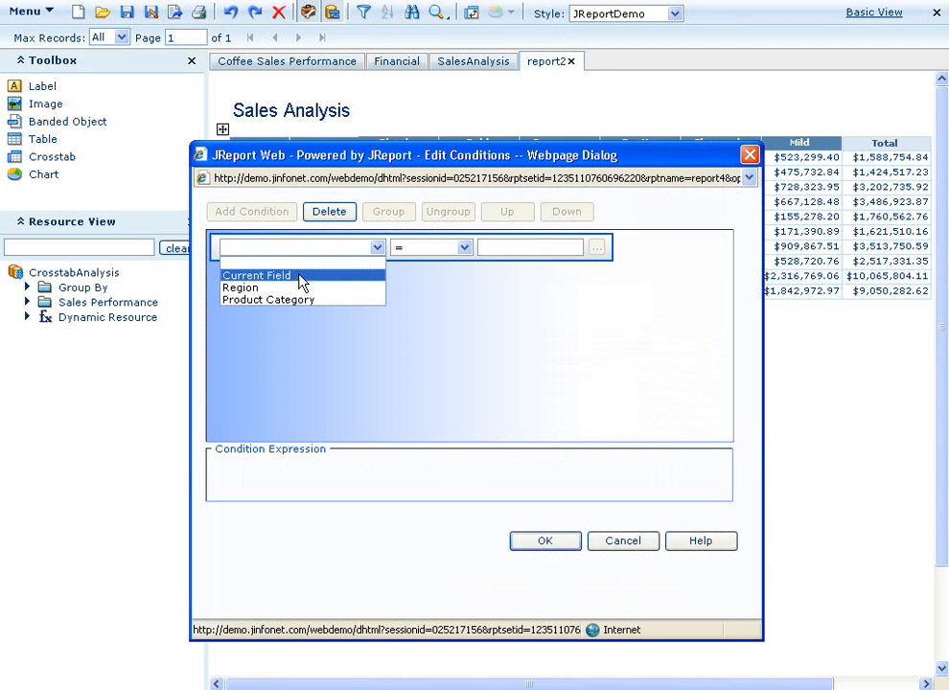
pyautogui.click(256, 275)
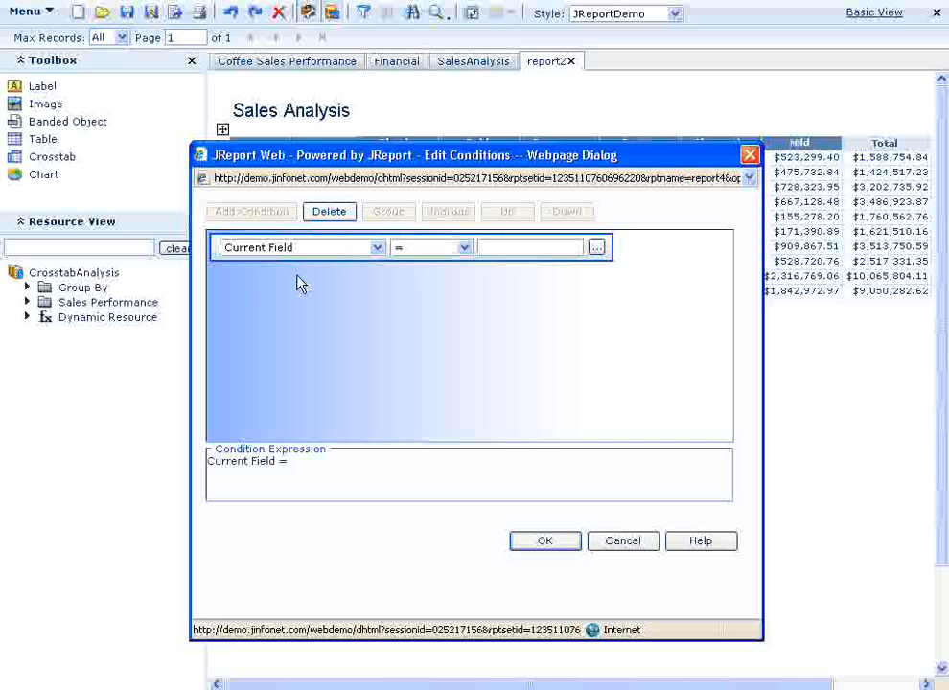
pyautogui.click(462, 247)
pyautogui.write('7')
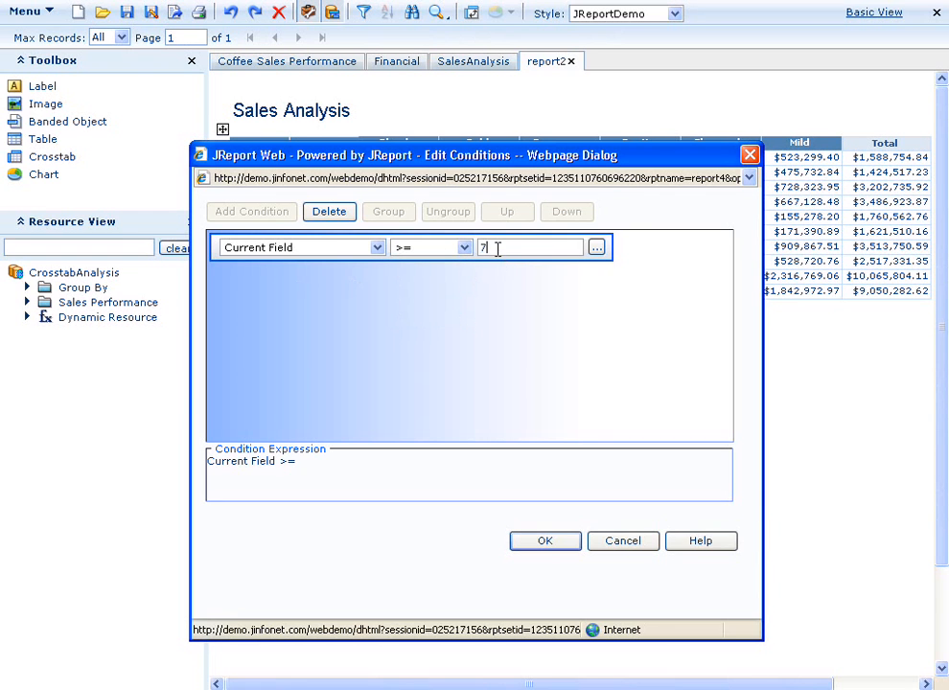
pyautogui.write('00000')
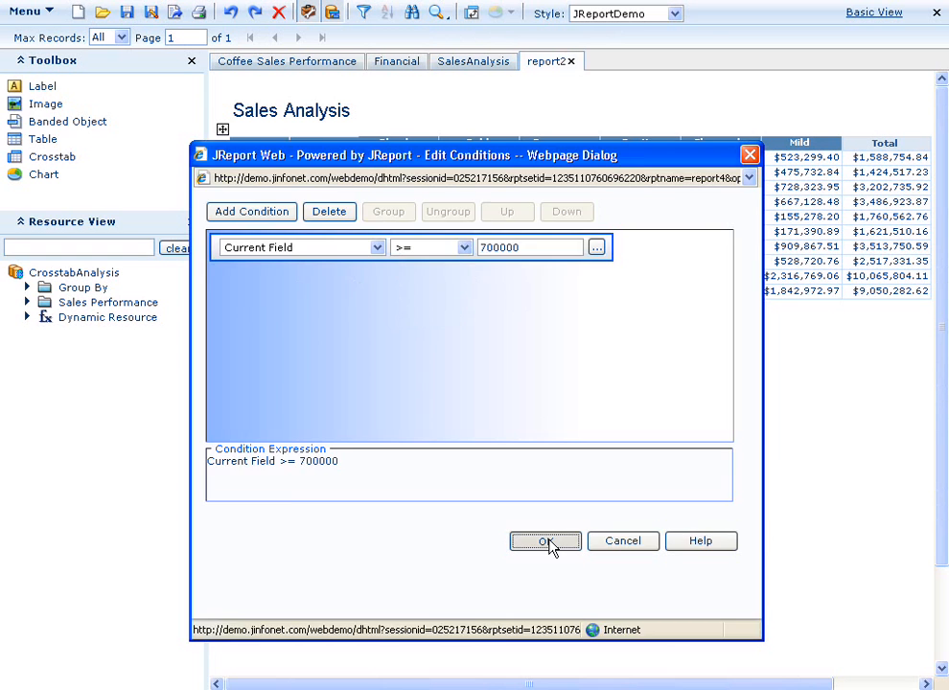
pyautogui.click(545, 541)
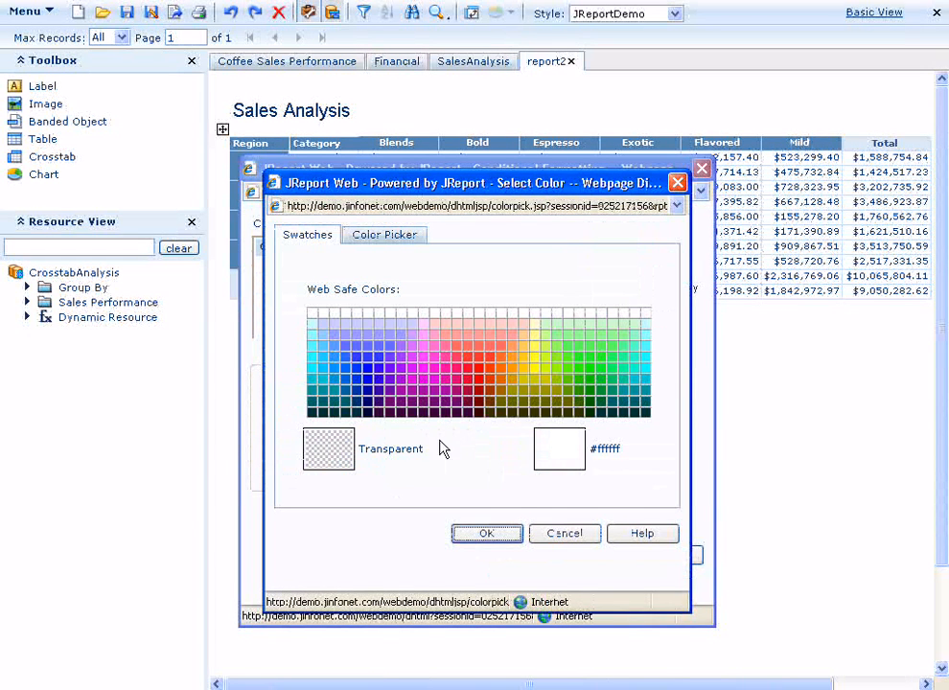
# - Choose pale yellow #ffff99 as the background and apply the conditional formatting
pyautogui.click(515, 350)
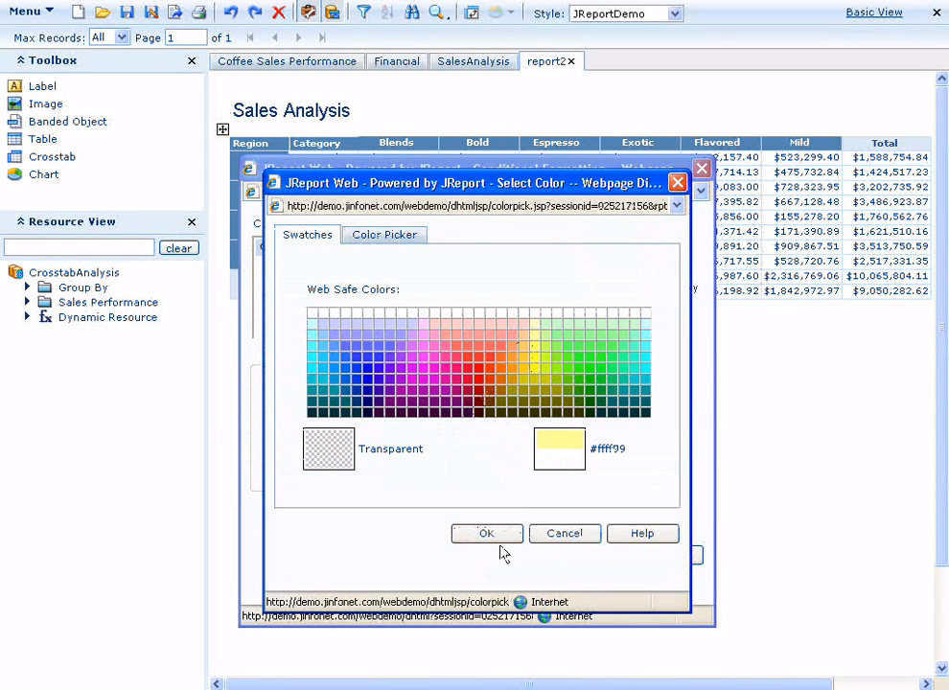
pyautogui.click(486, 533)
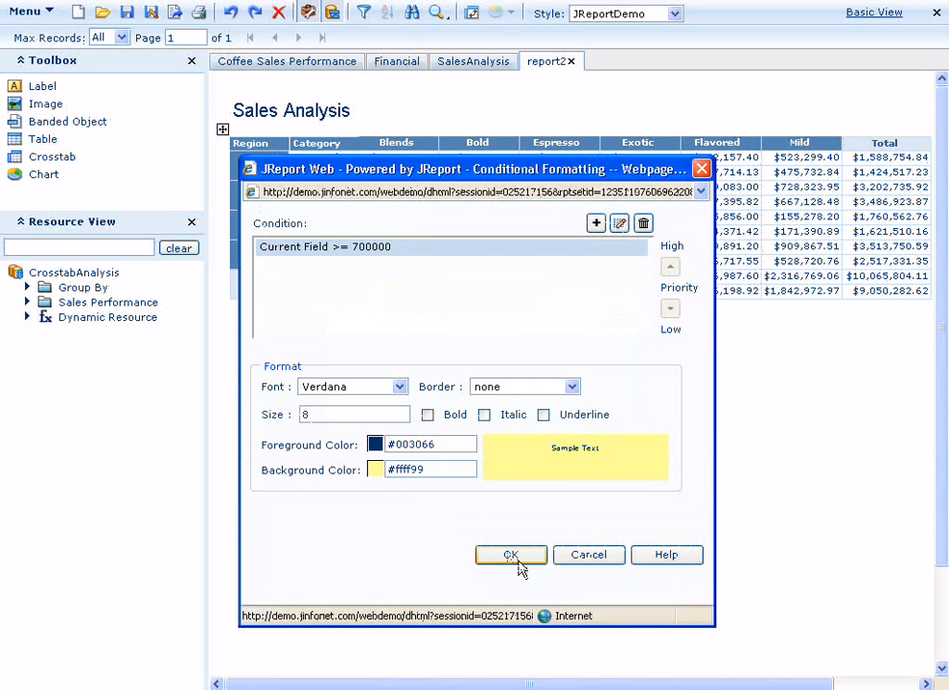
pyautogui.click(511, 554)
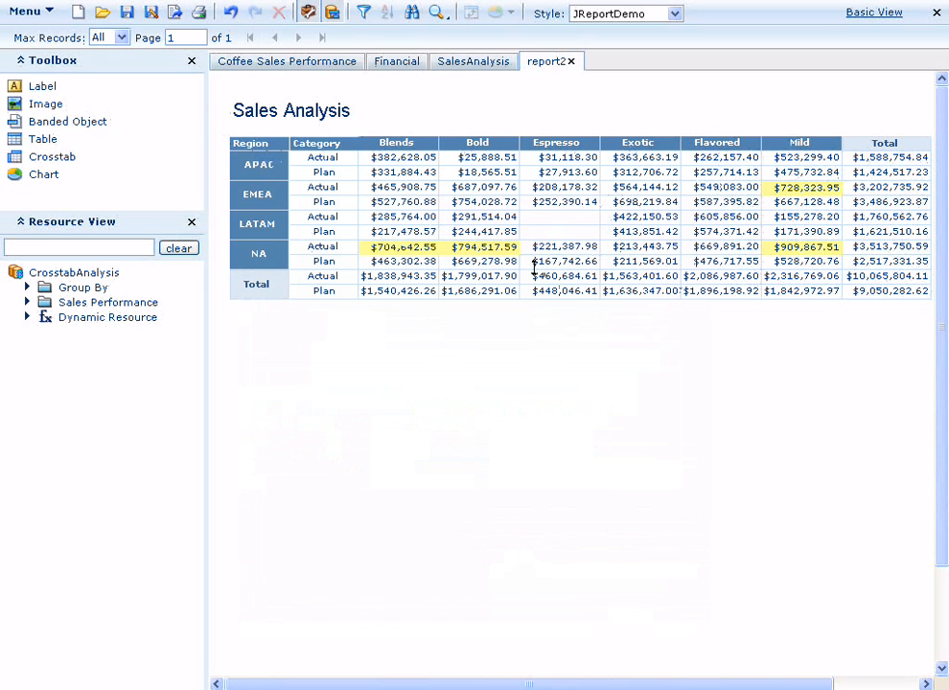
pyautogui.moveTo(496, 259)
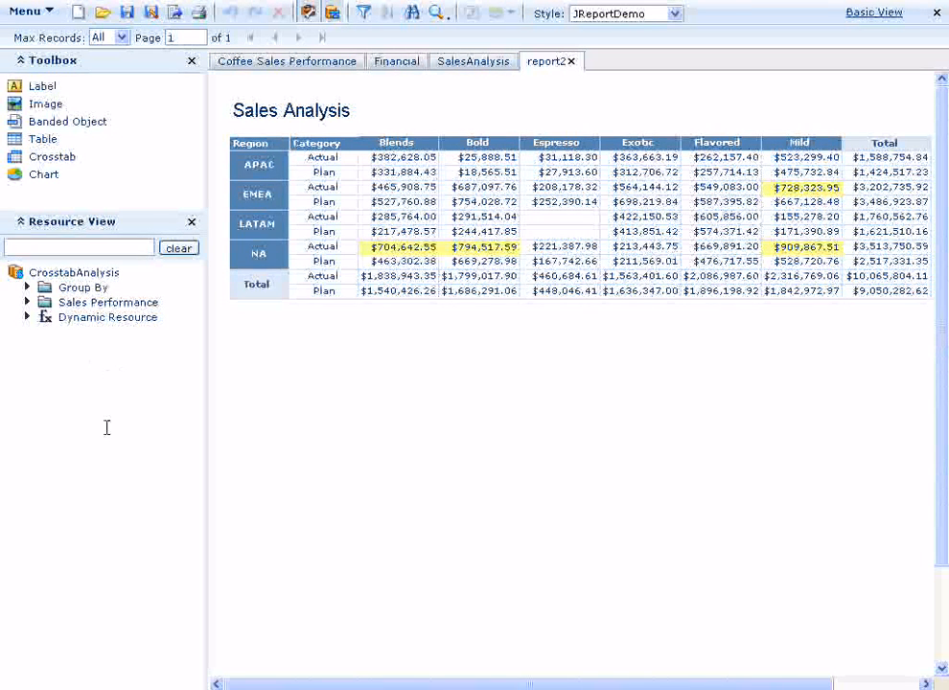
pyautogui.click(108, 317)
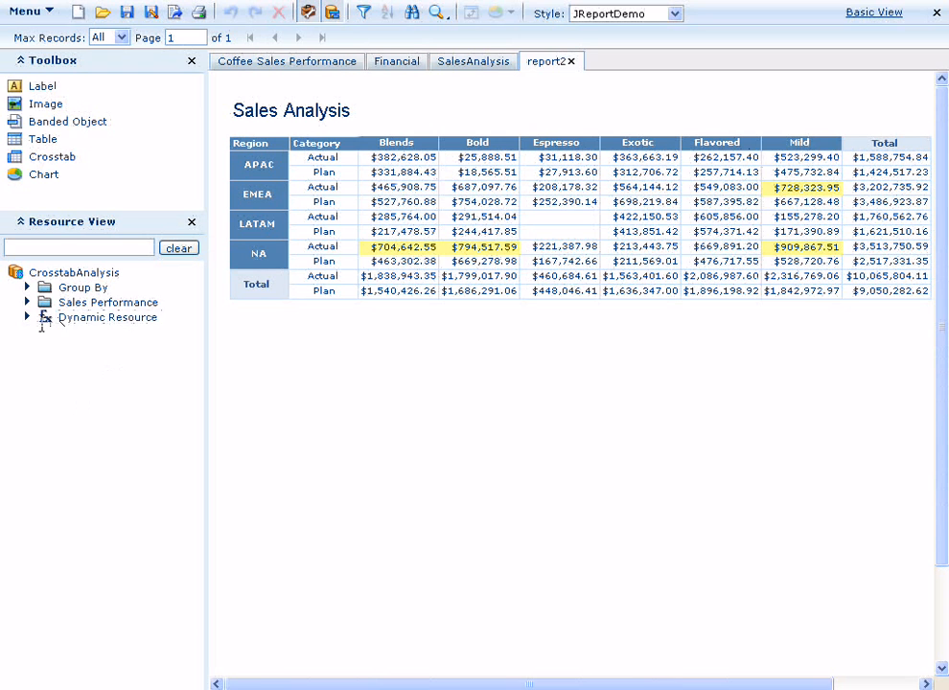
# - Expand Dynamic Resource and Formulas in Resource View, then choose <Add Formula...>
pyautogui.click(27, 318)
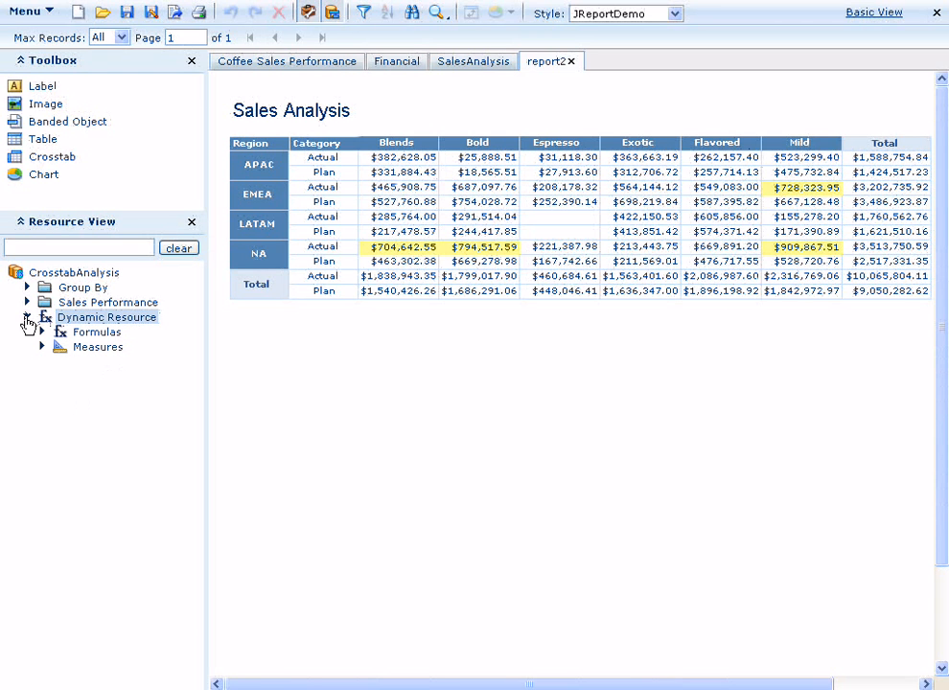
pyautogui.click(96, 332)
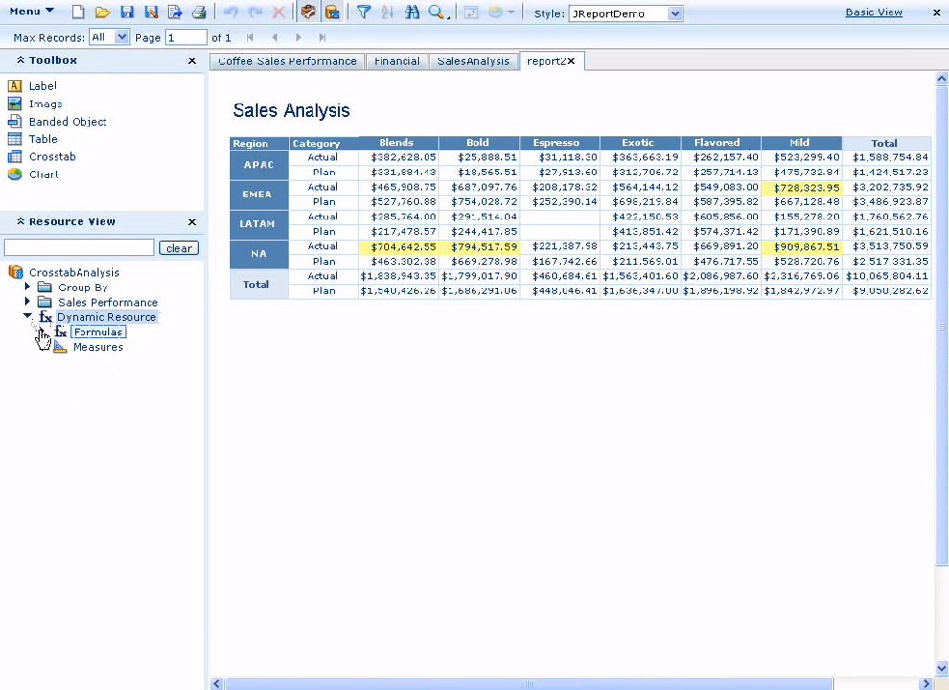
pyautogui.click(43, 332)
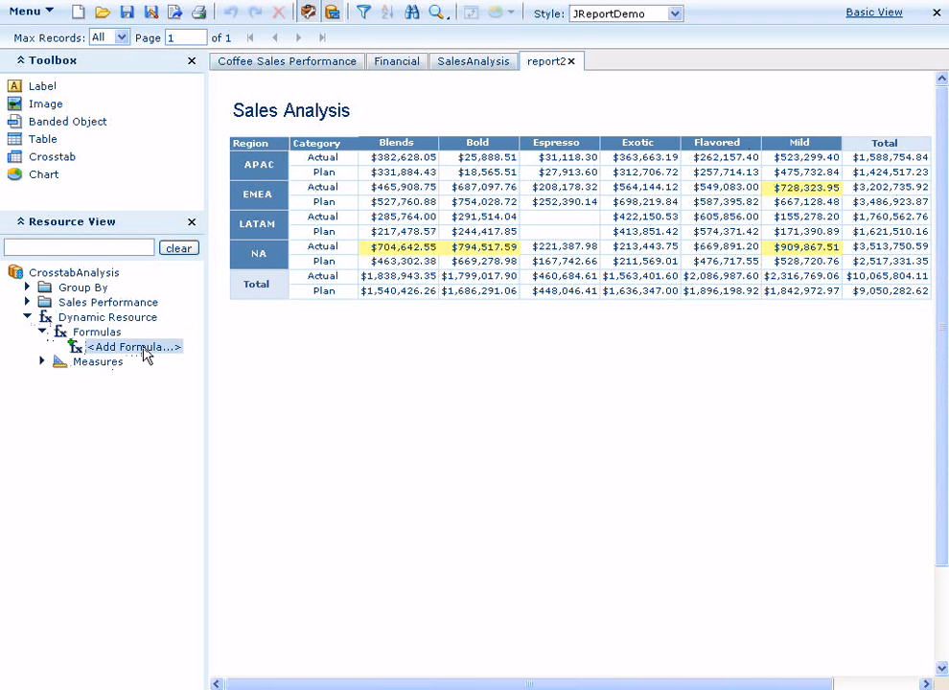
pyautogui.click(133, 346)
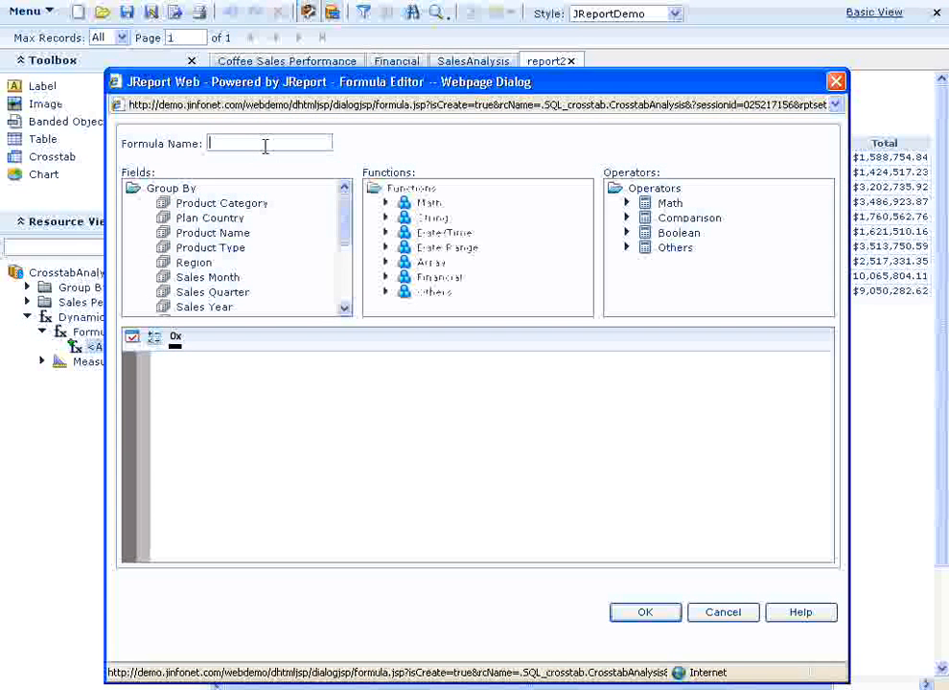
# - Name the formula F1, define it as Actual Sales - Plan Sales, and save it
pyautogui.write('F1')
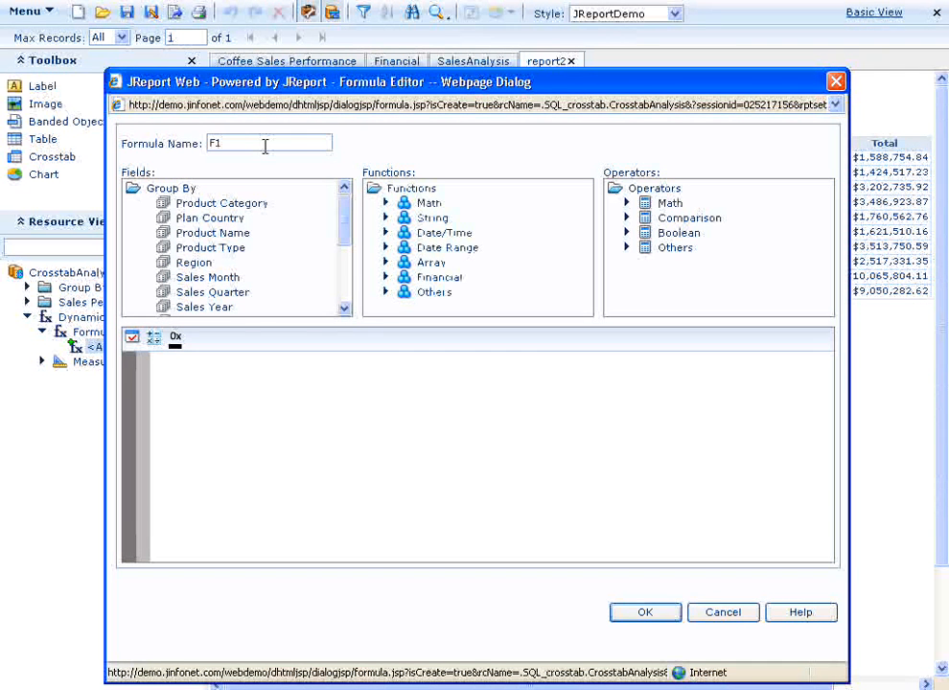
pyautogui.scroll(-3)
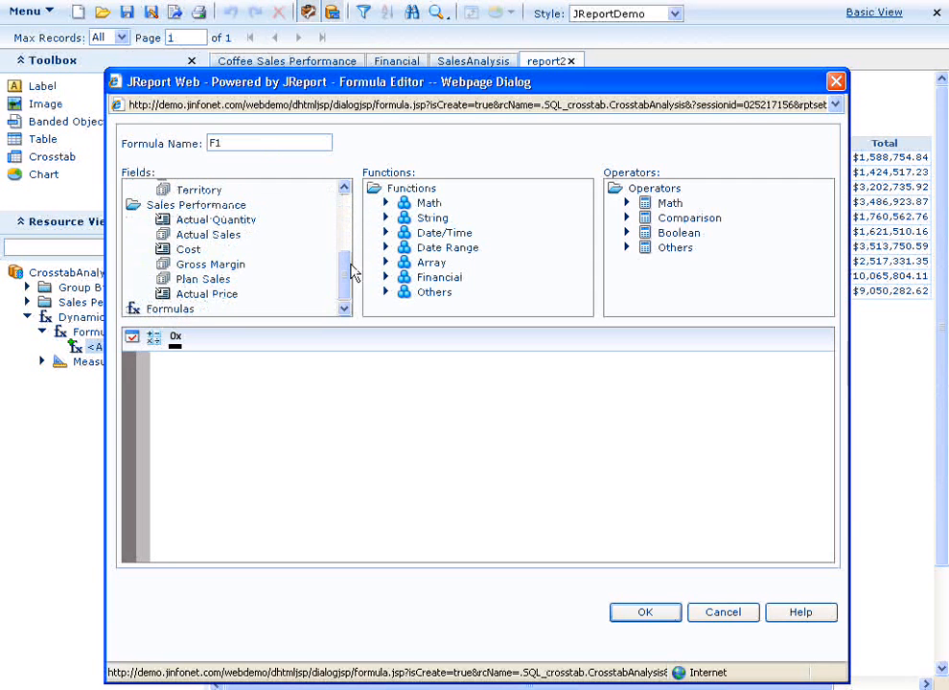
pyautogui.click(208, 235)
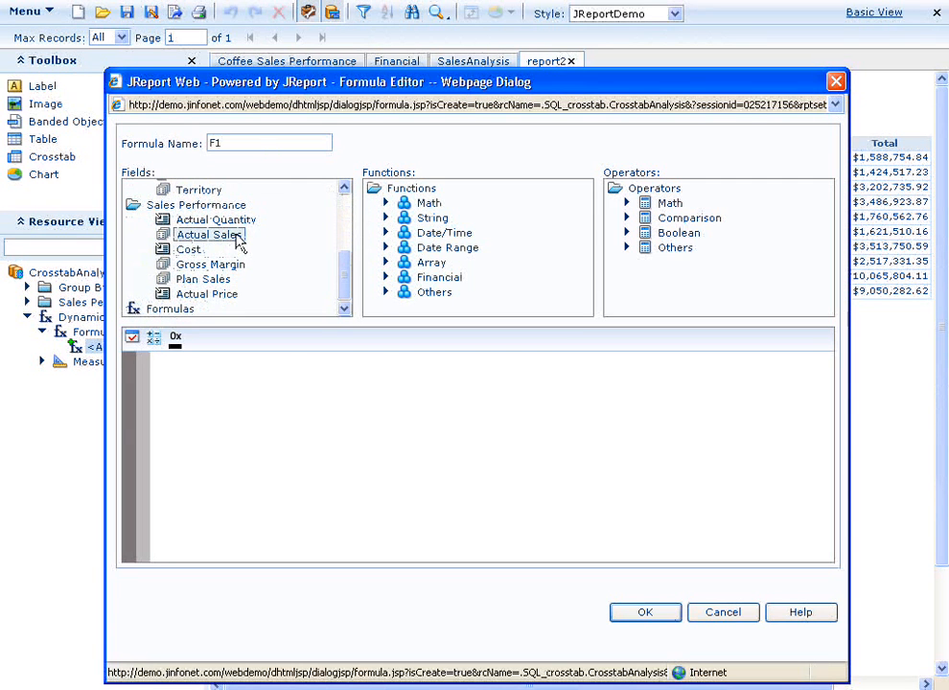
pyautogui.doubleClick(208, 234)
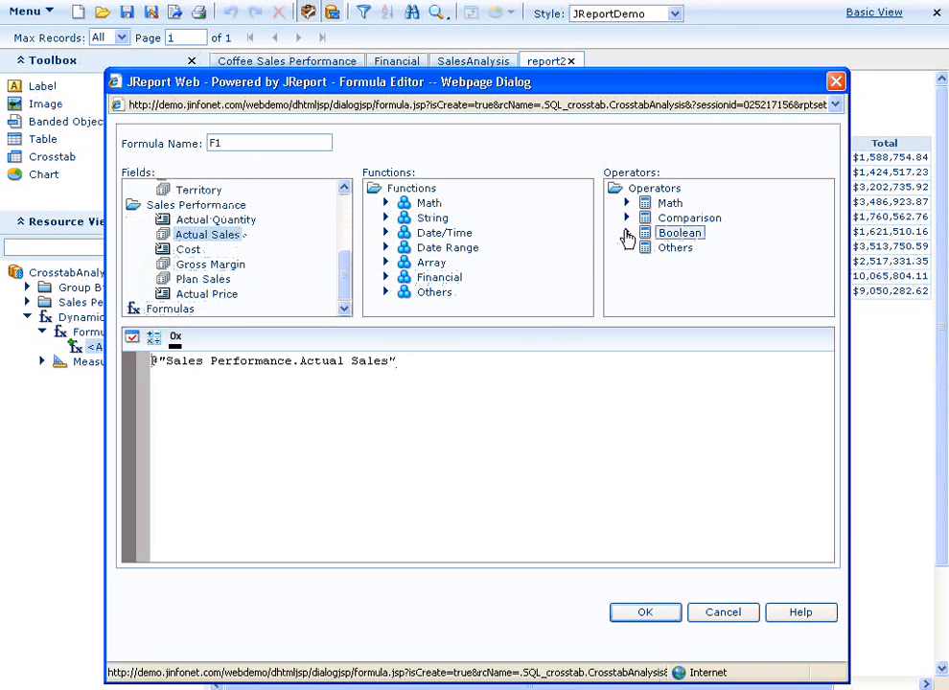
pyautogui.moveTo(670, 202)
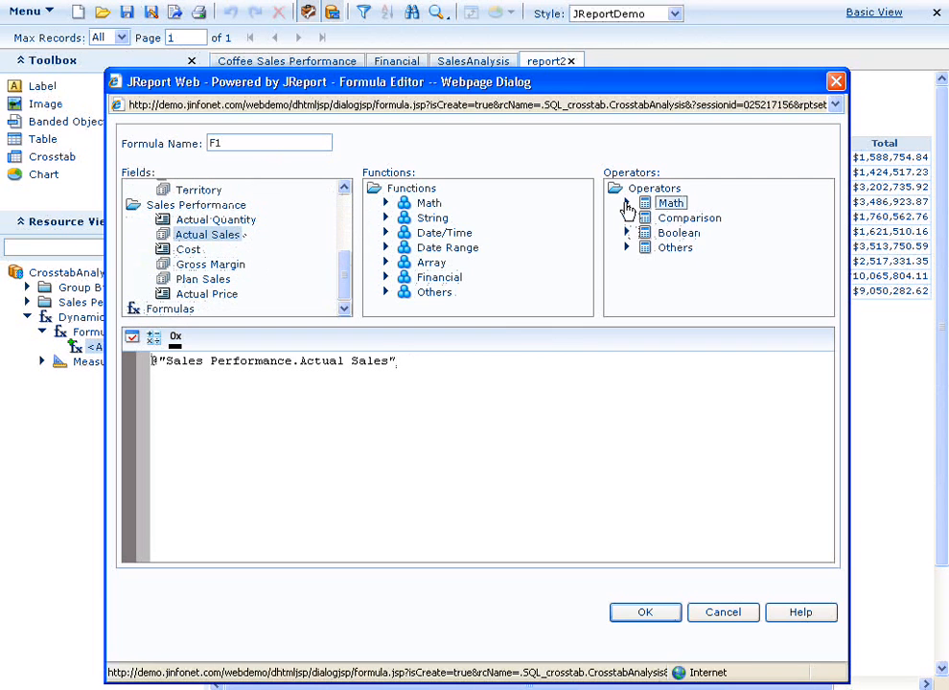
pyautogui.click(627, 203)
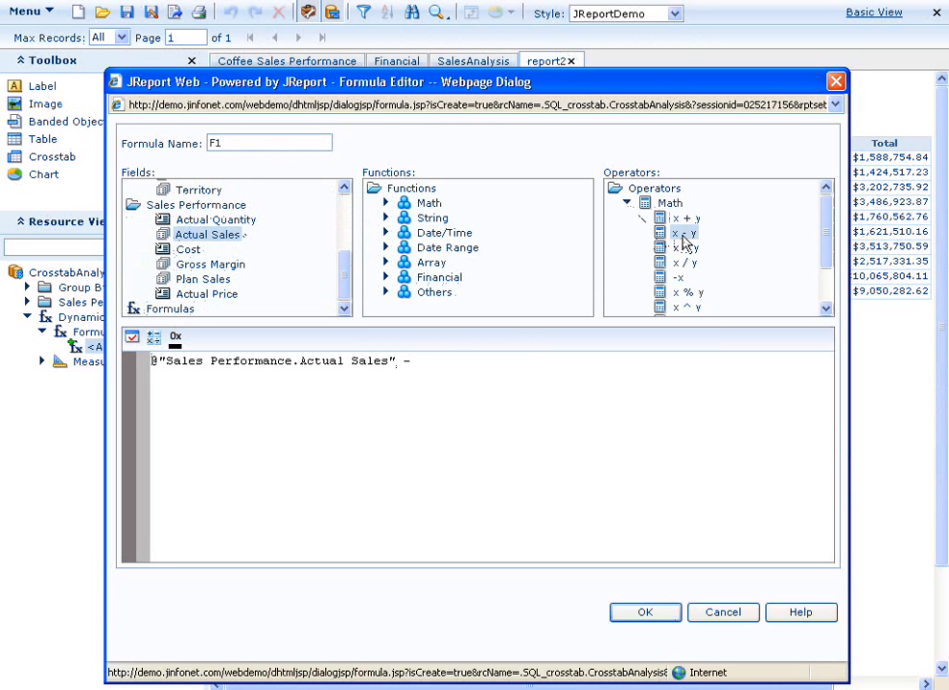
pyautogui.click(440, 277)
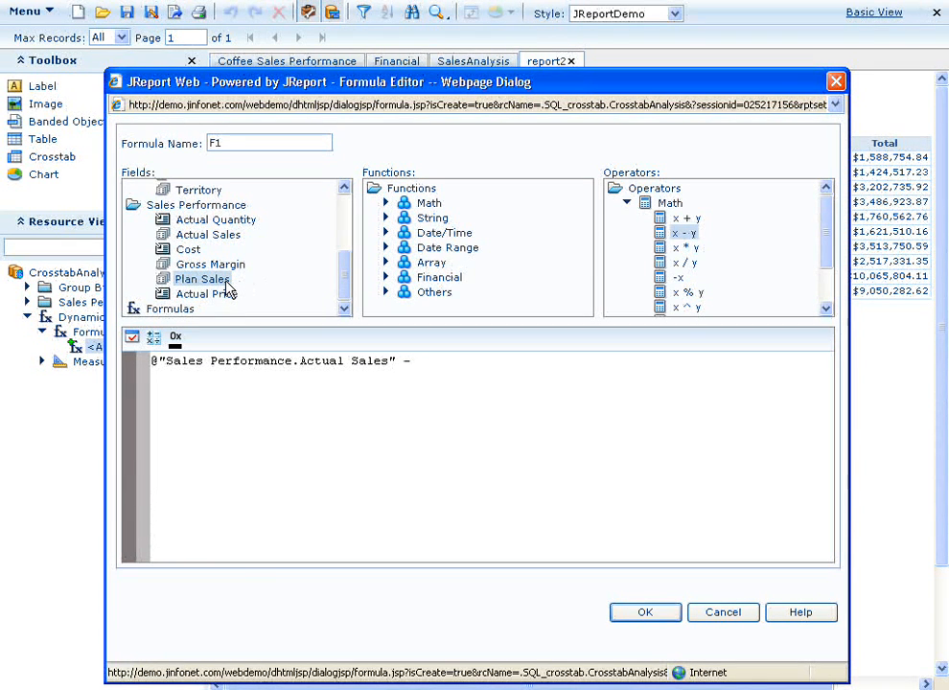
pyautogui.doubleClick(201, 279)
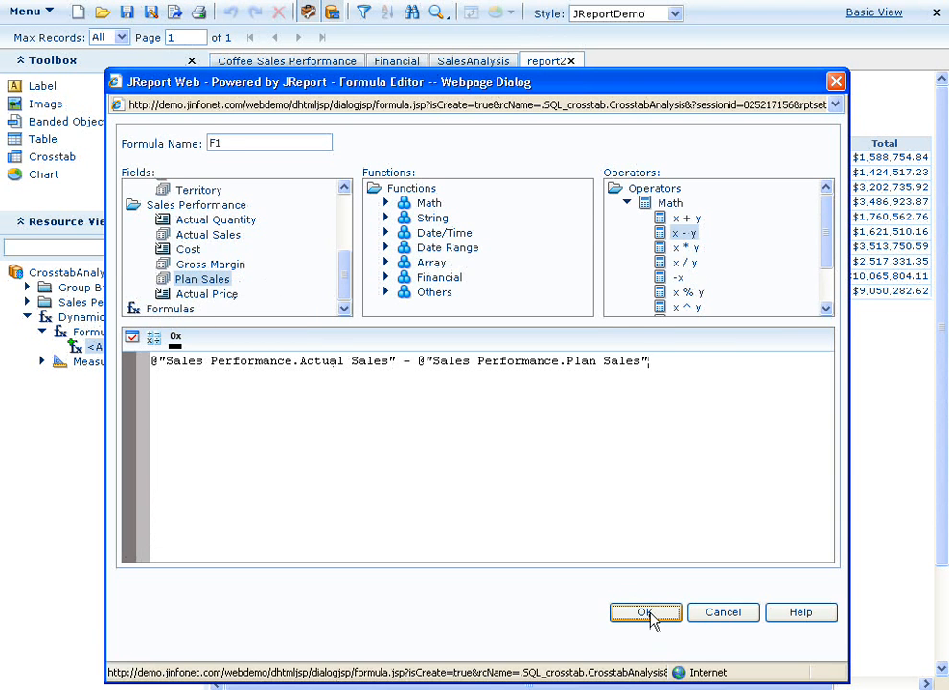
pyautogui.click(645, 612)
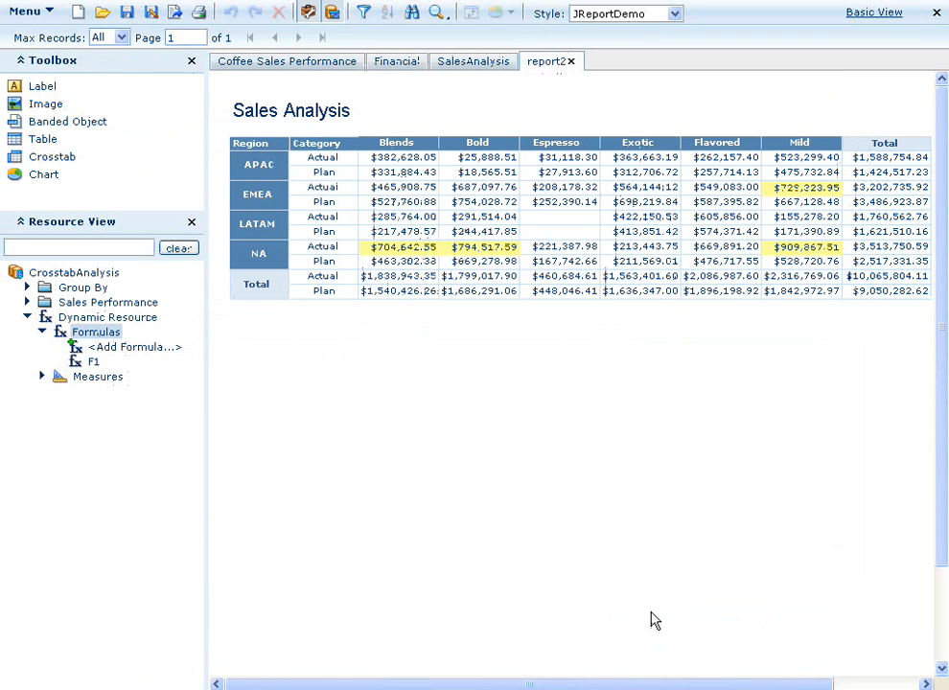
pyautogui.moveTo(478, 511)
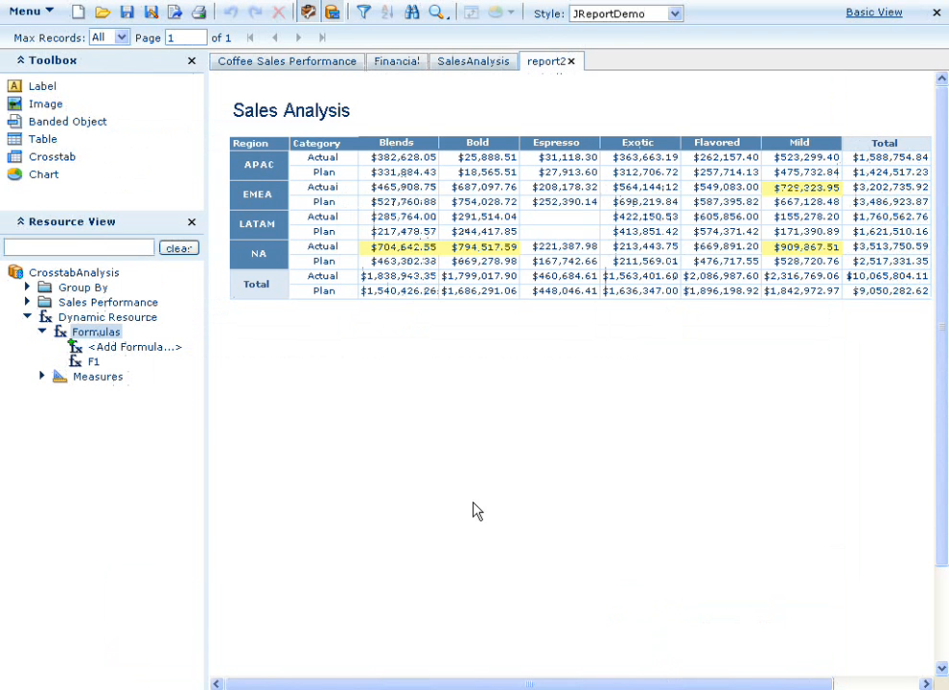
# - Bring up the actions for formula F1, including Create Measure
pyautogui.click(93, 361)
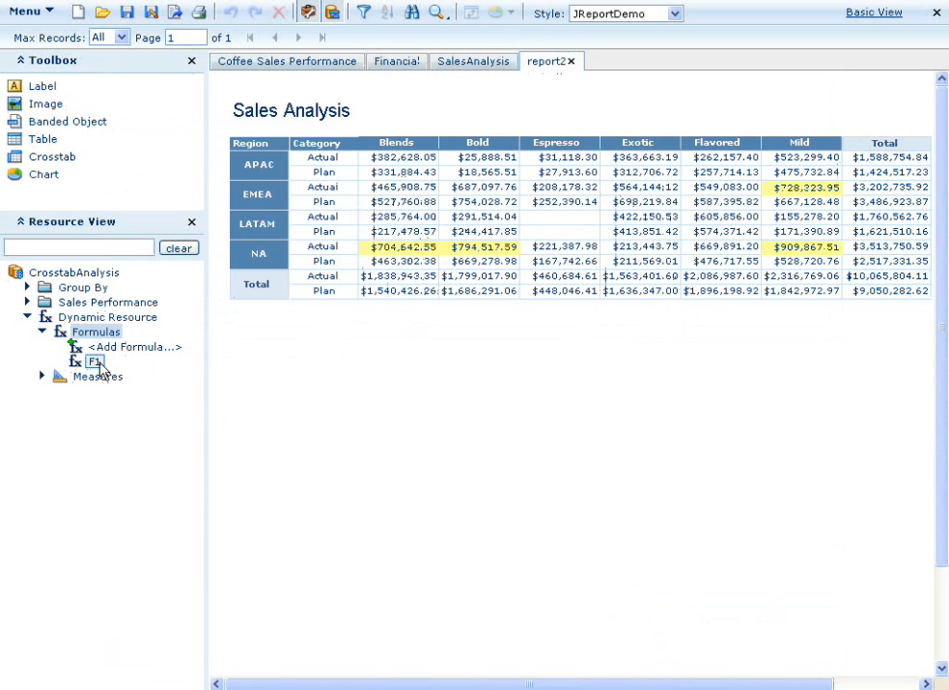
pyautogui.rightClick(94, 362)
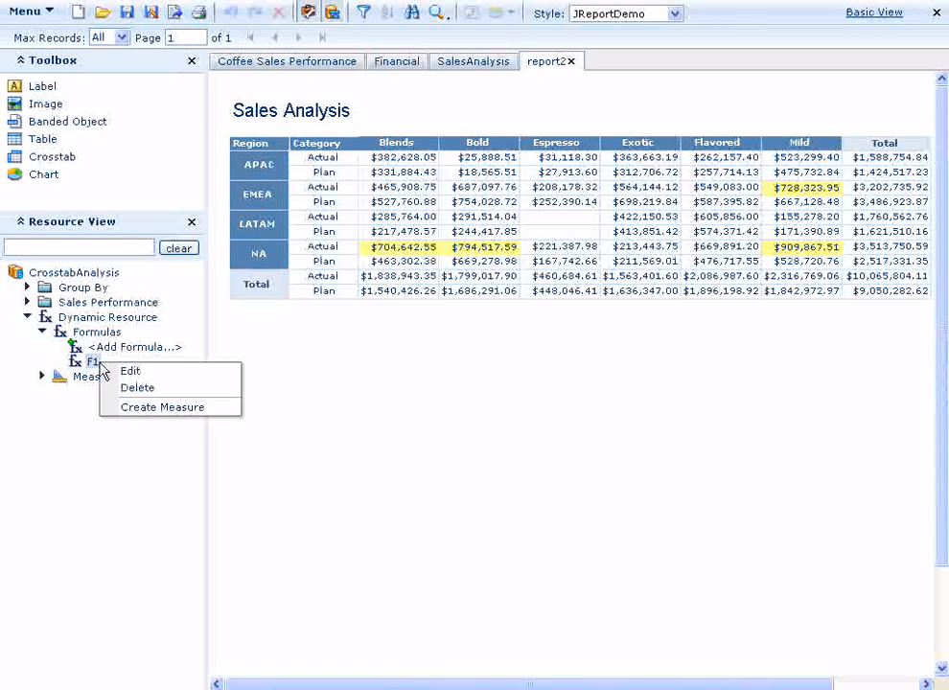
pyautogui.moveTo(163, 408)
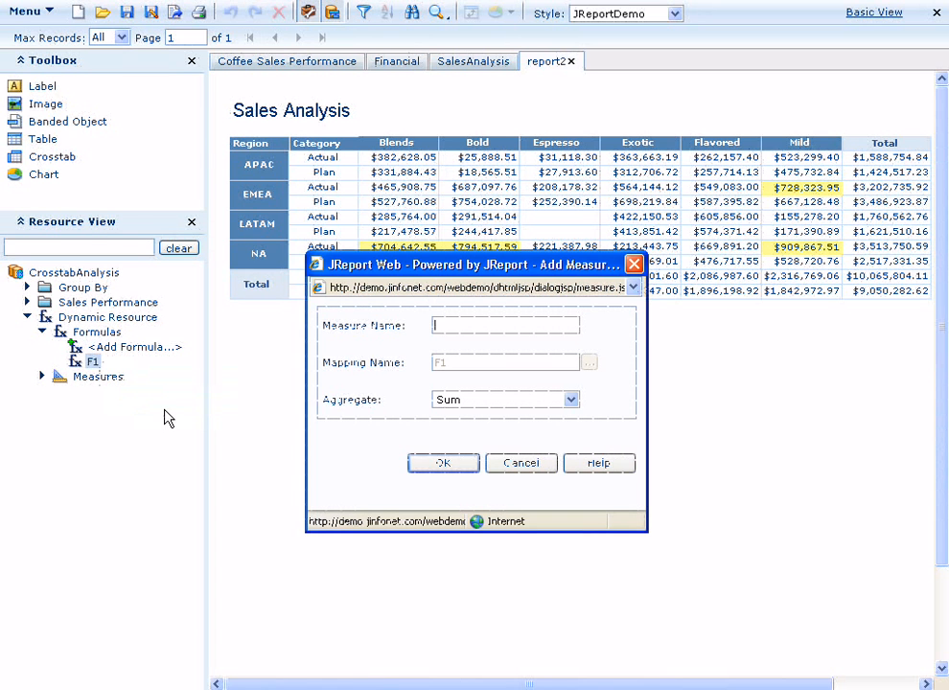
# - Name the new F1 measure Actual-Plan, keeping Sum aggregation, and confirm
pyautogui.write('Actual-Plan')
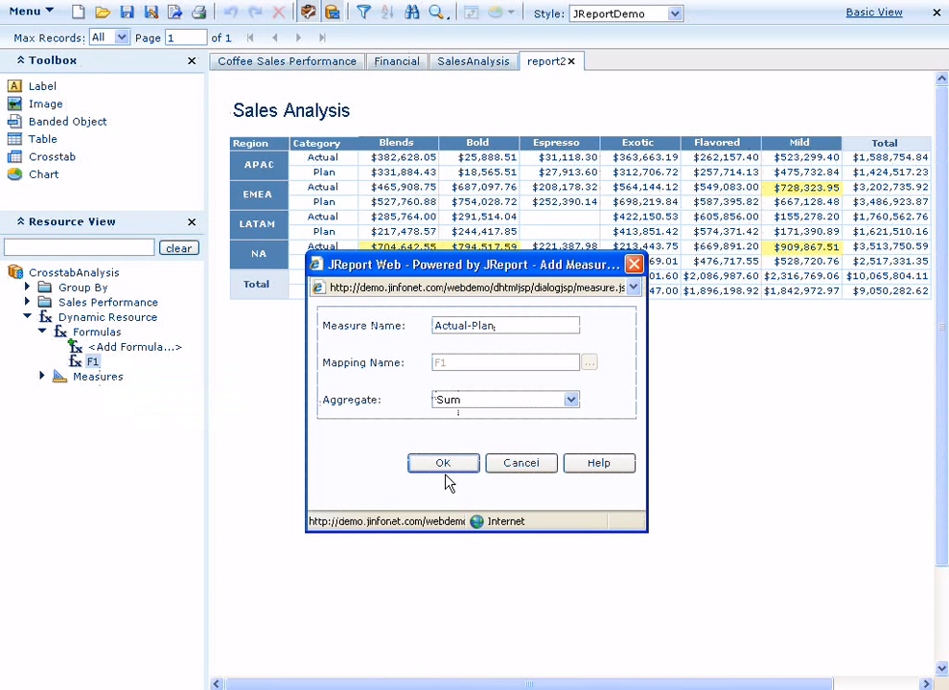
pyautogui.click(442, 463)
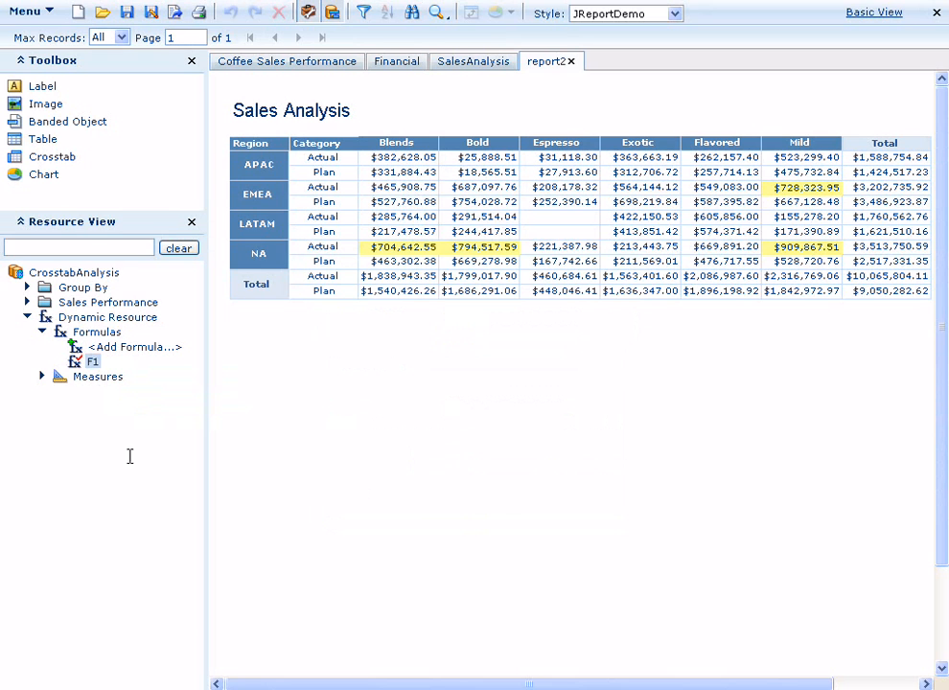
# - Expand Measures and drag the Actual-Plan measure onto the crosstab
pyautogui.click(42, 375)
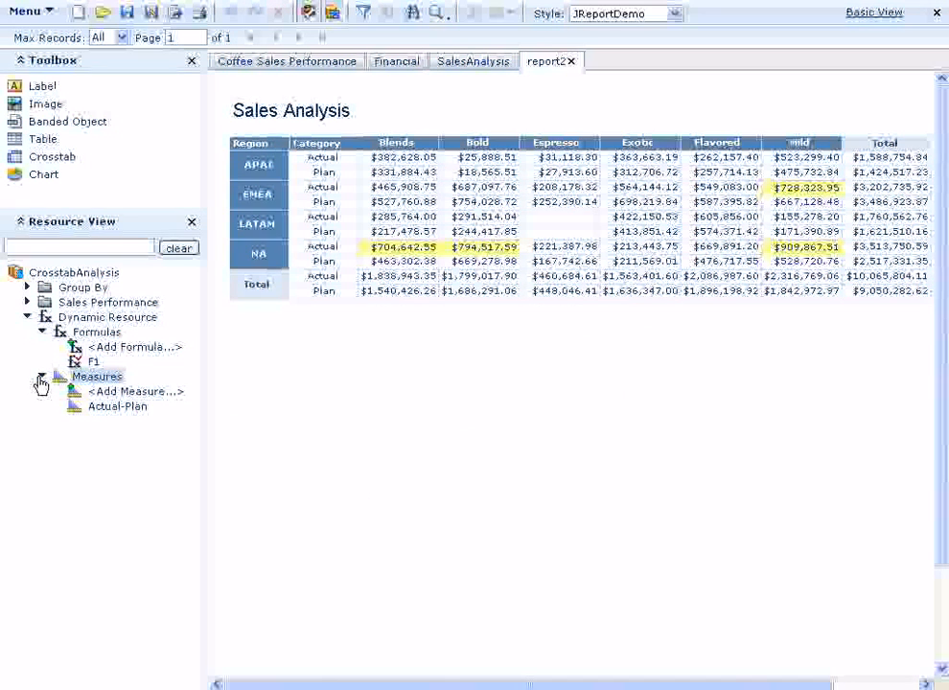
pyautogui.click(118, 406)
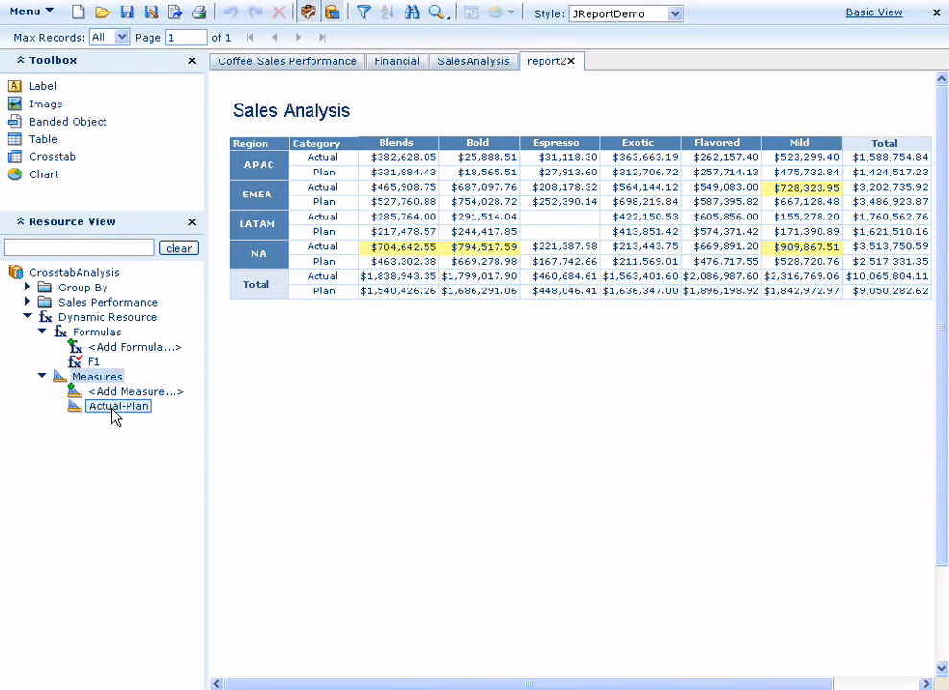
pyautogui.moveTo(118, 406); pyautogui.dragTo(345, 301)
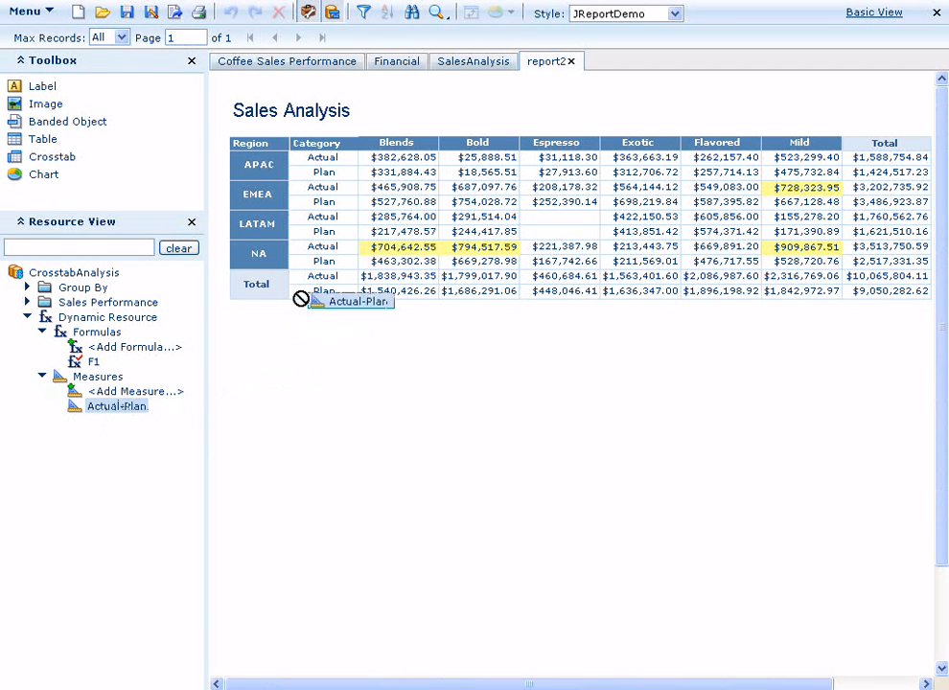